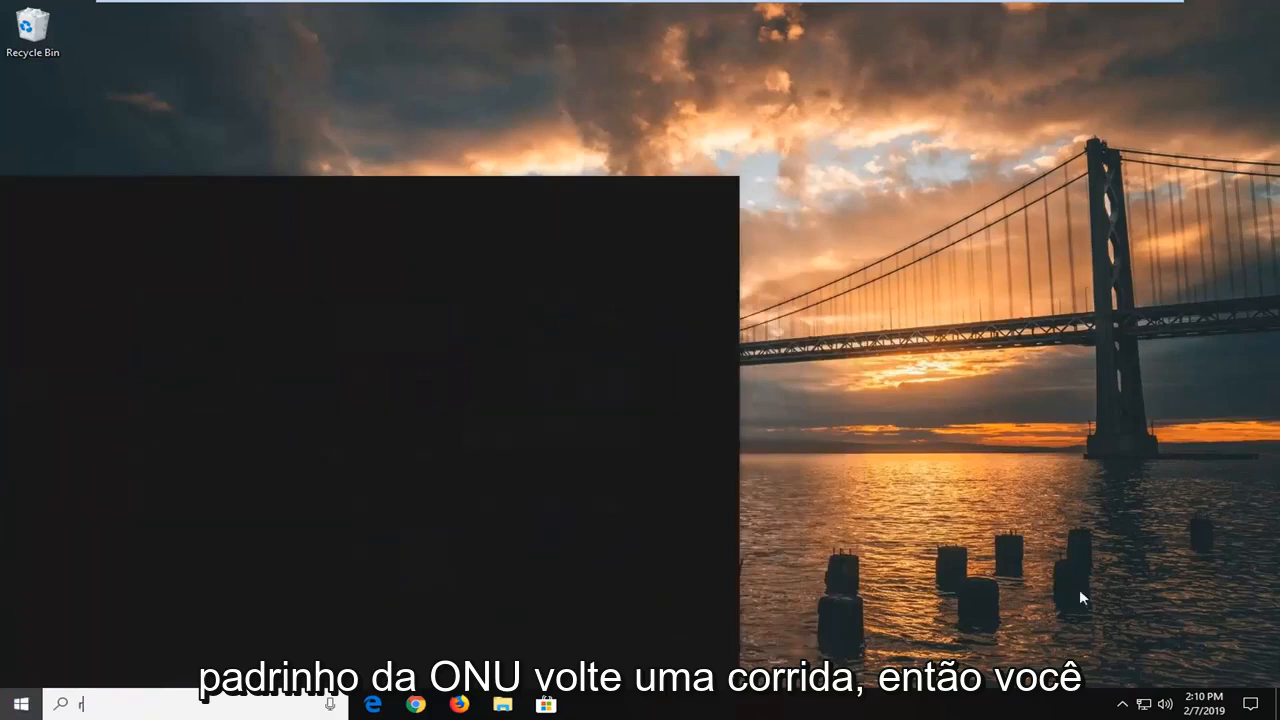
# Open %LOCALAPPDATA%\Google\Chrome\ in File Explorer via the Run dialog
pyautogui.write('run')
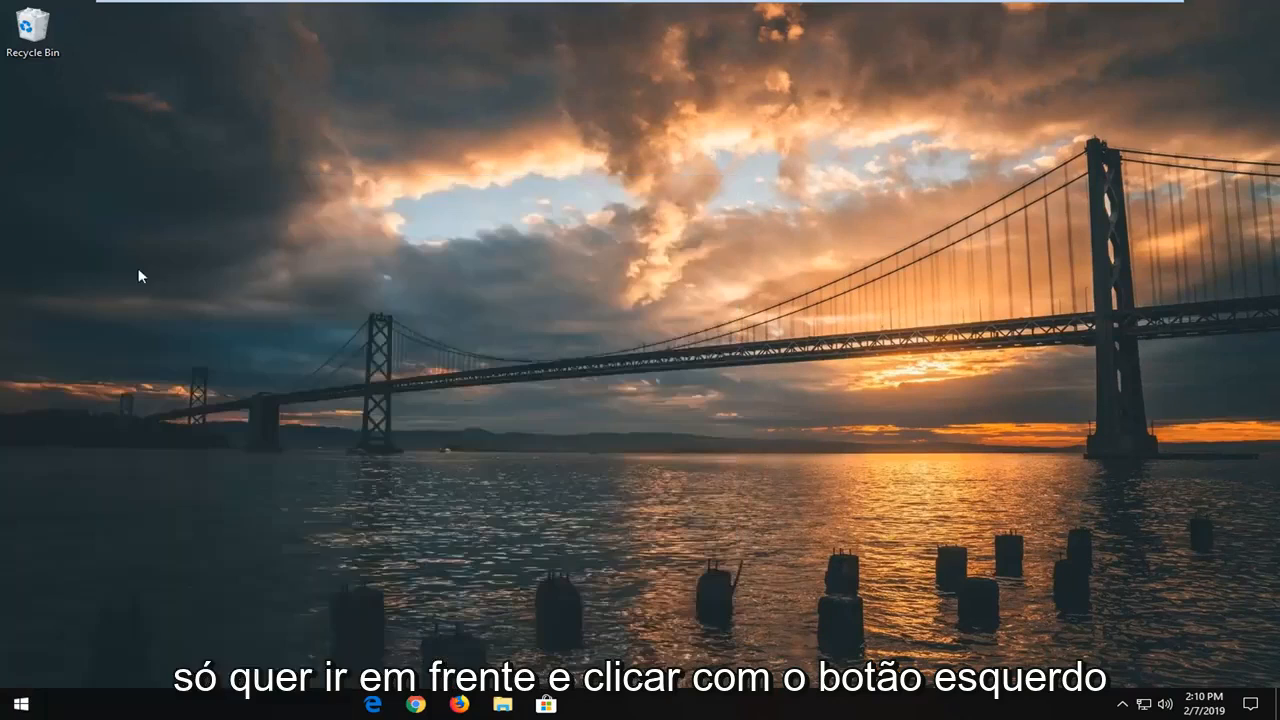
pyautogui.press('Win+r')
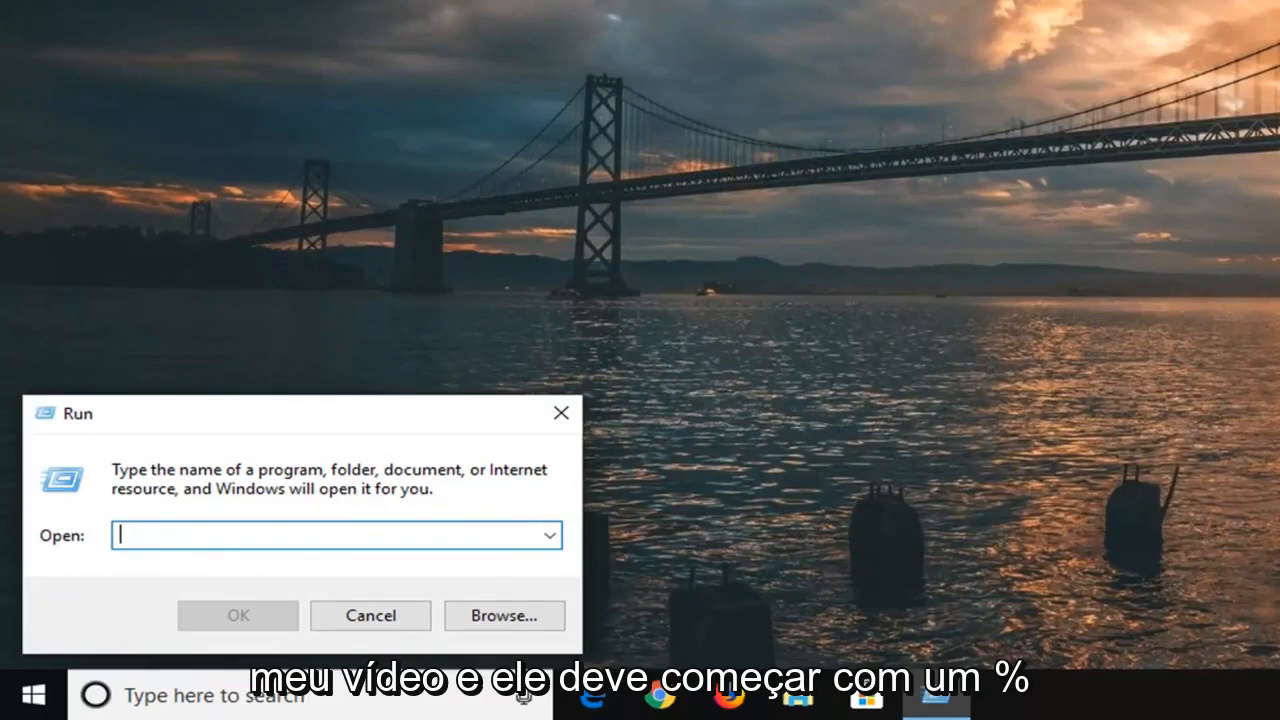
pyautogui.write('%LOCALAPPDATA%\\Google\\Chrome\\')
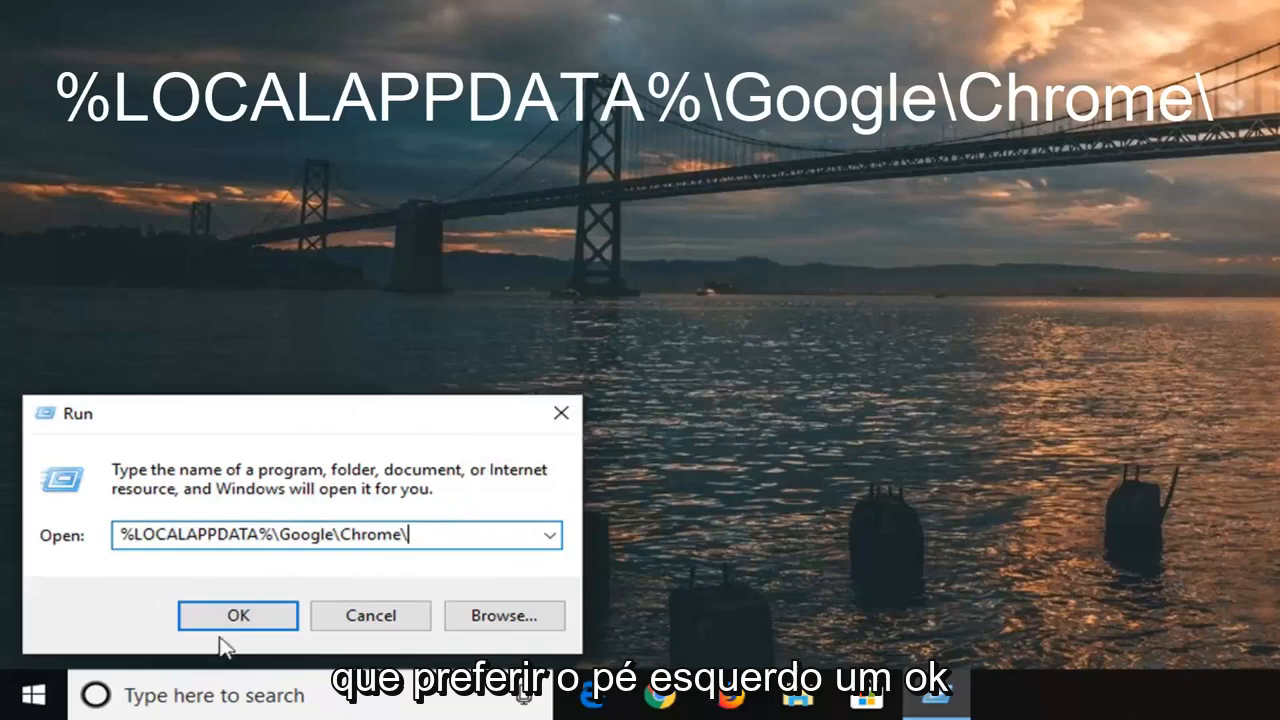
pyautogui.click(236, 616)
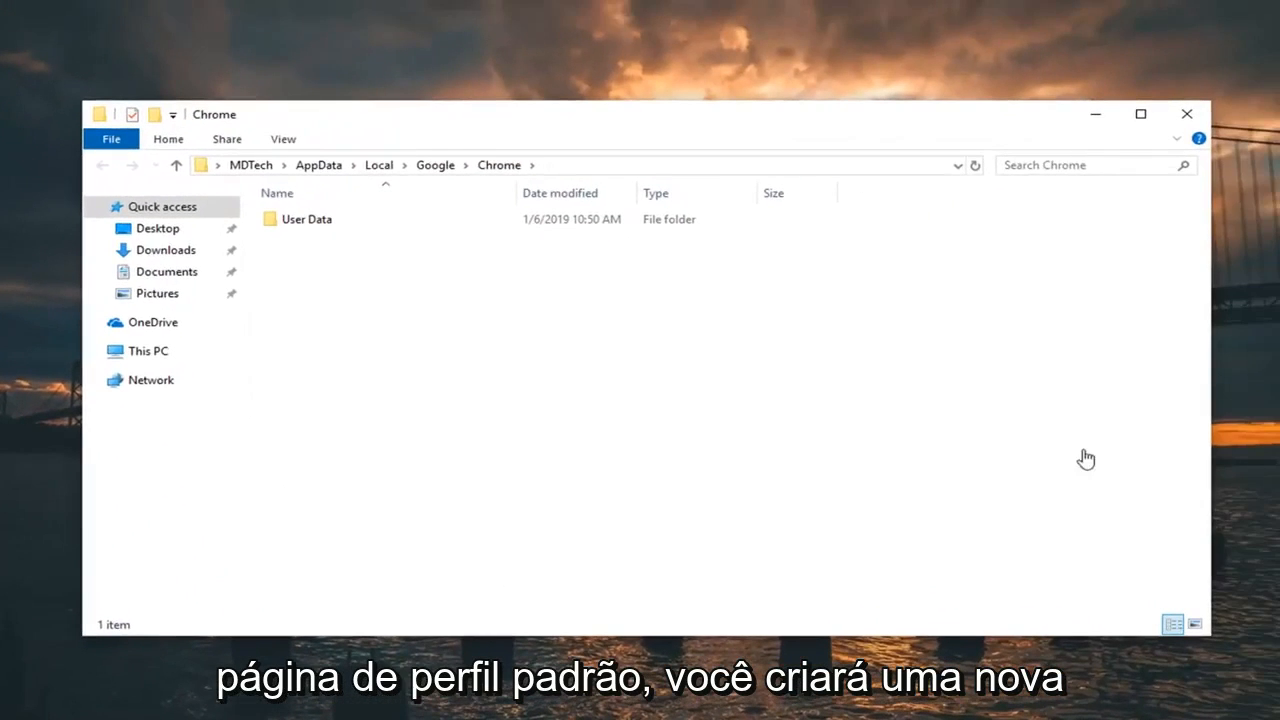
pyautogui.moveTo(560, 132)
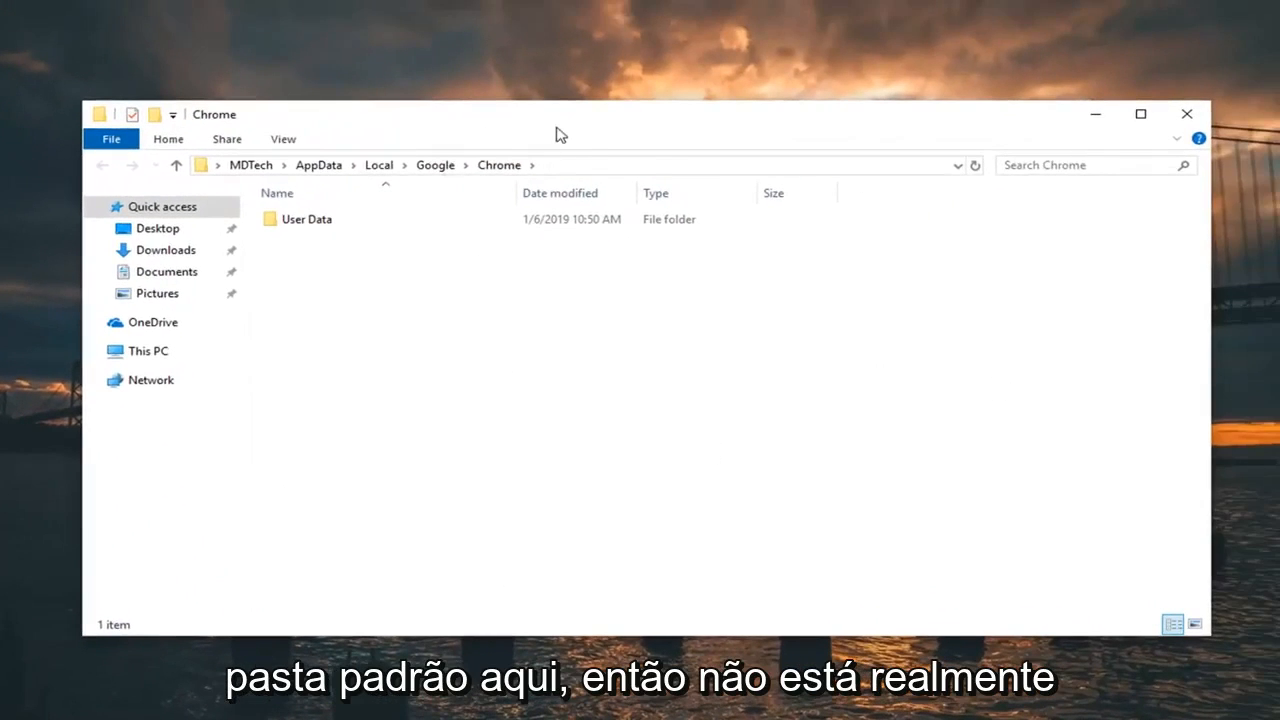
pyautogui.moveTo(570, 140)
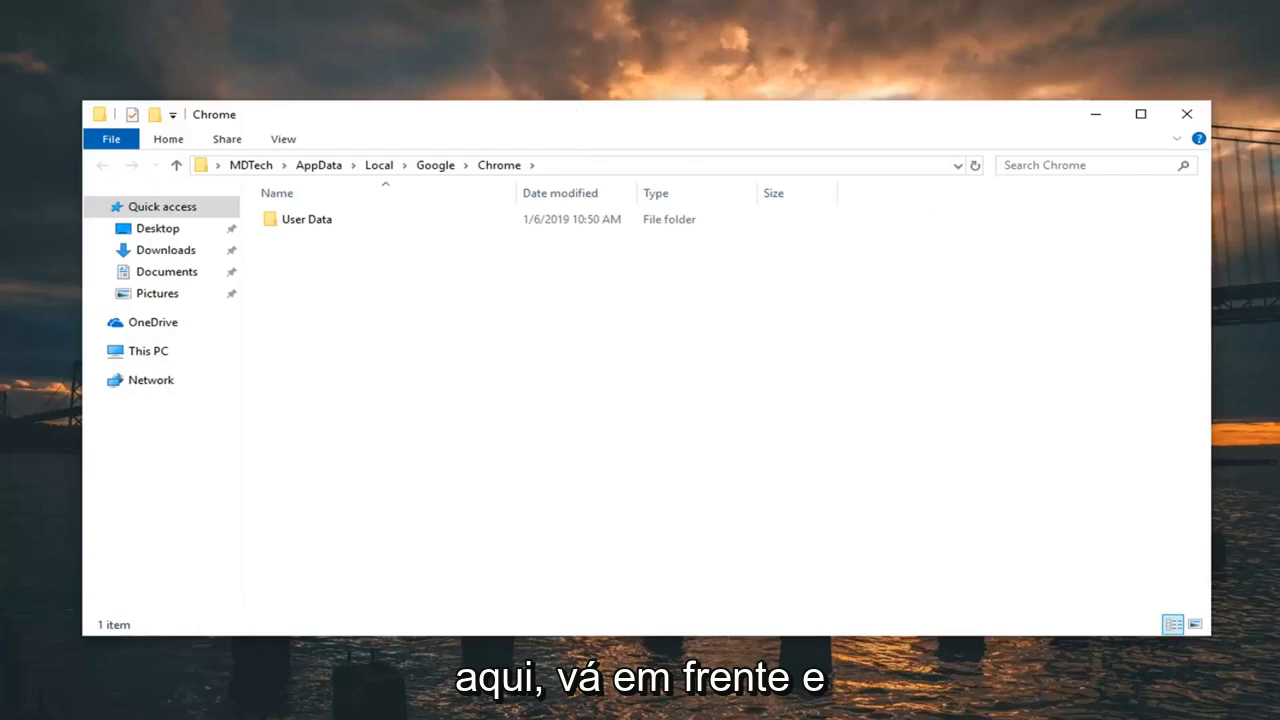
# Delete Chrome's User Data folder and close the emptied Chrome folder window
pyautogui.click(308, 218)
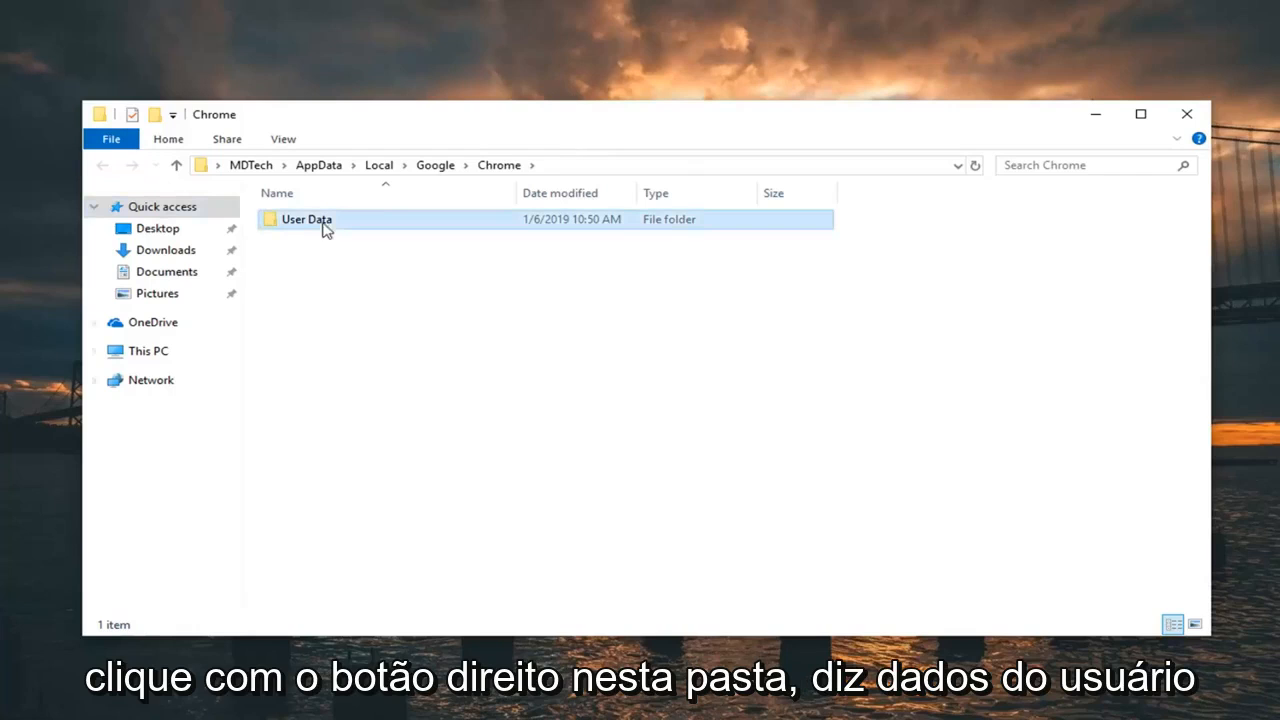
pyautogui.rightClick(306, 218)
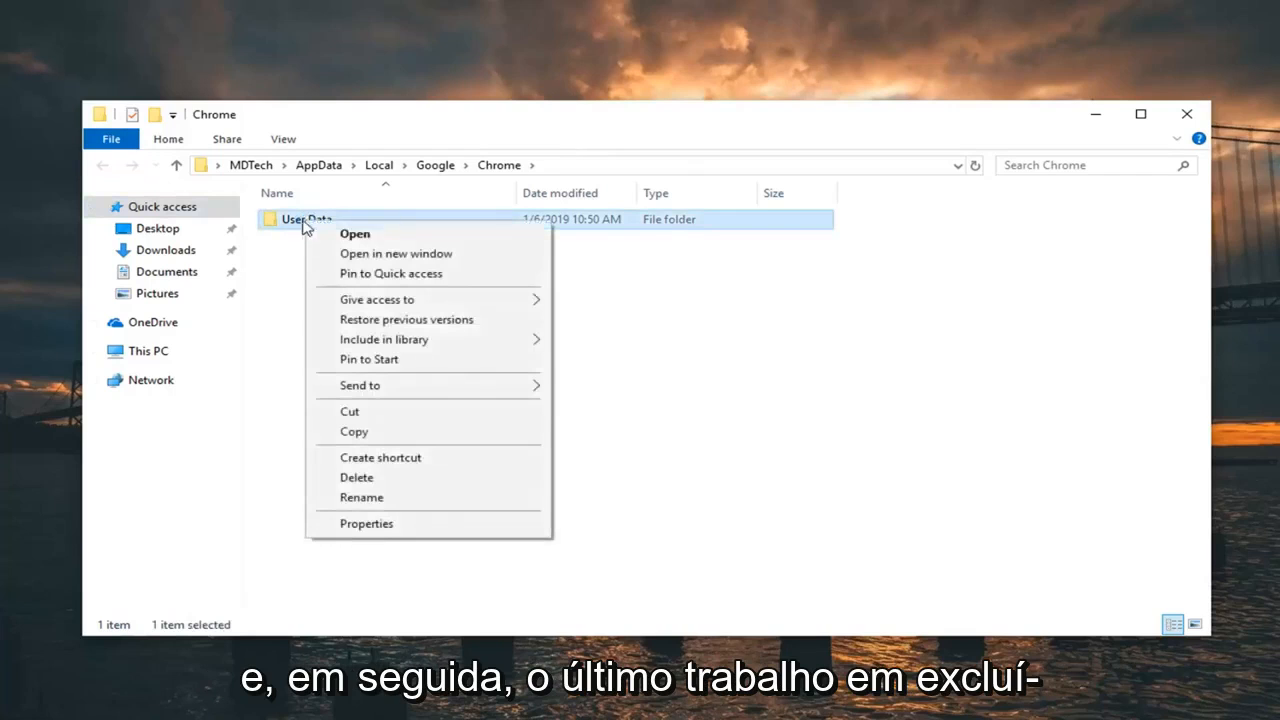
pyautogui.click(444, 470)
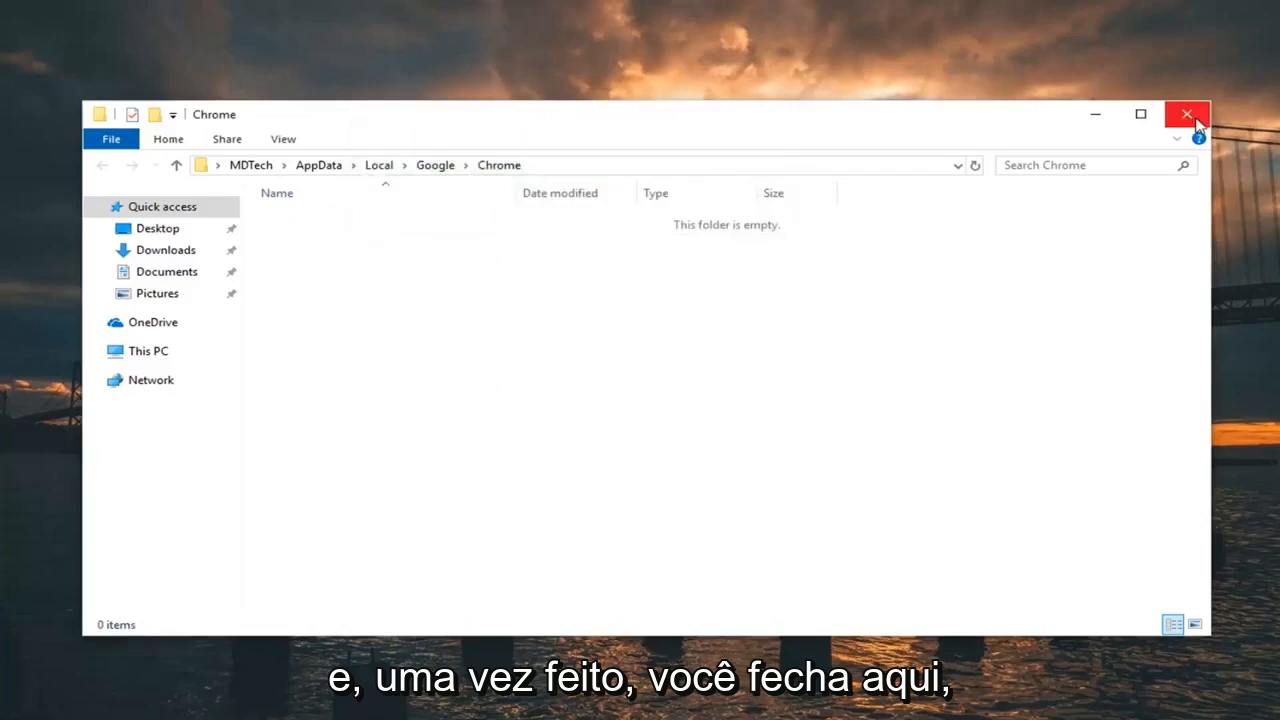
pyautogui.click(1188, 114)
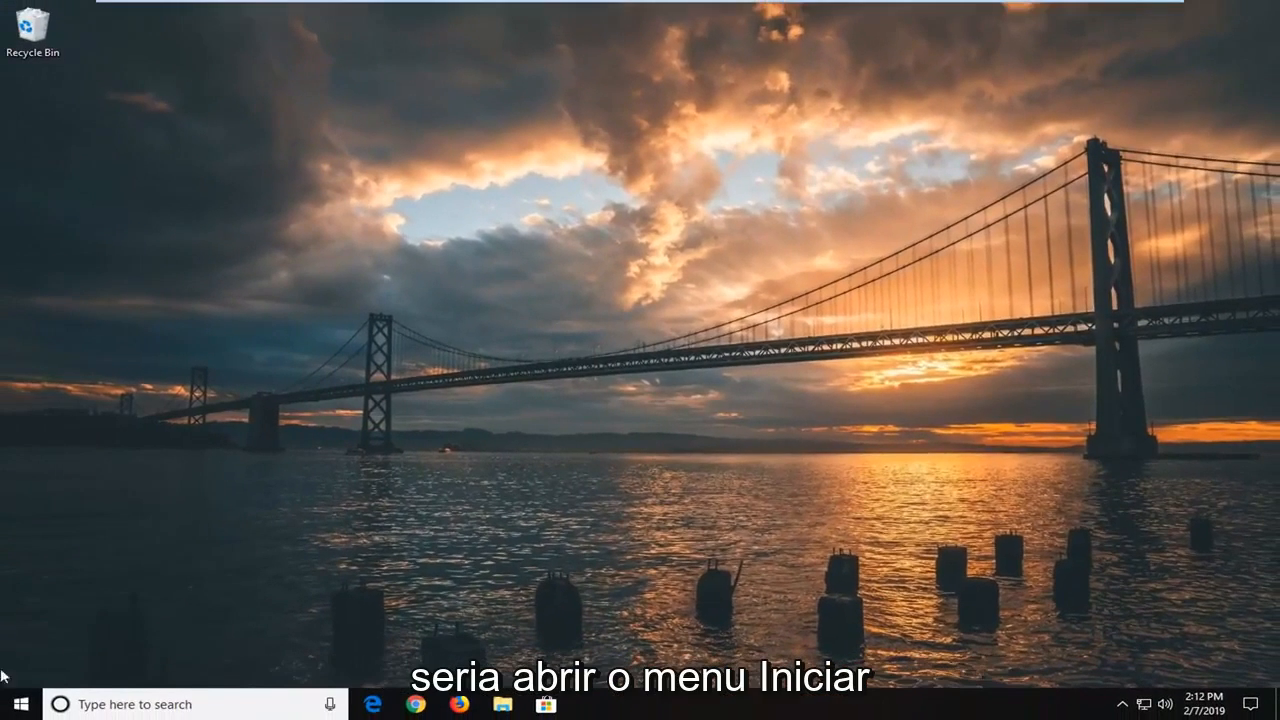
# Search Start for 'chrome' and open the Google Chrome result's file location
pyautogui.click(18, 704)
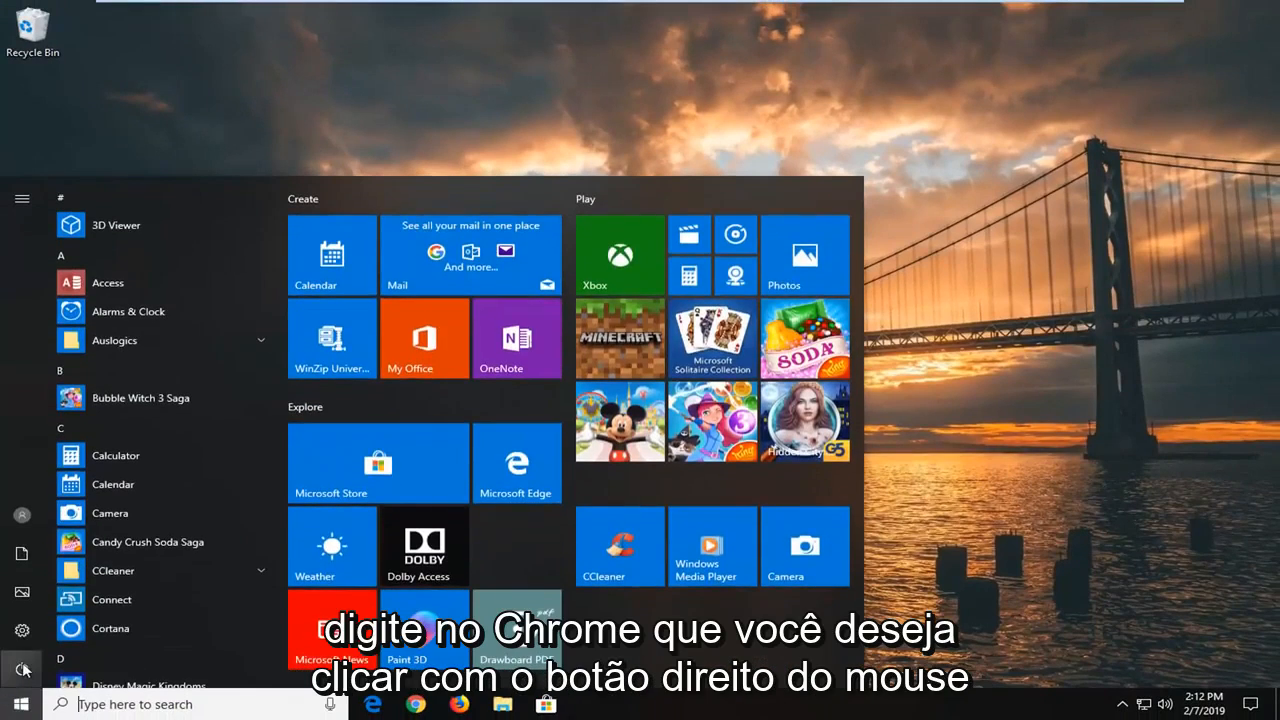
pyautogui.write('chrome')
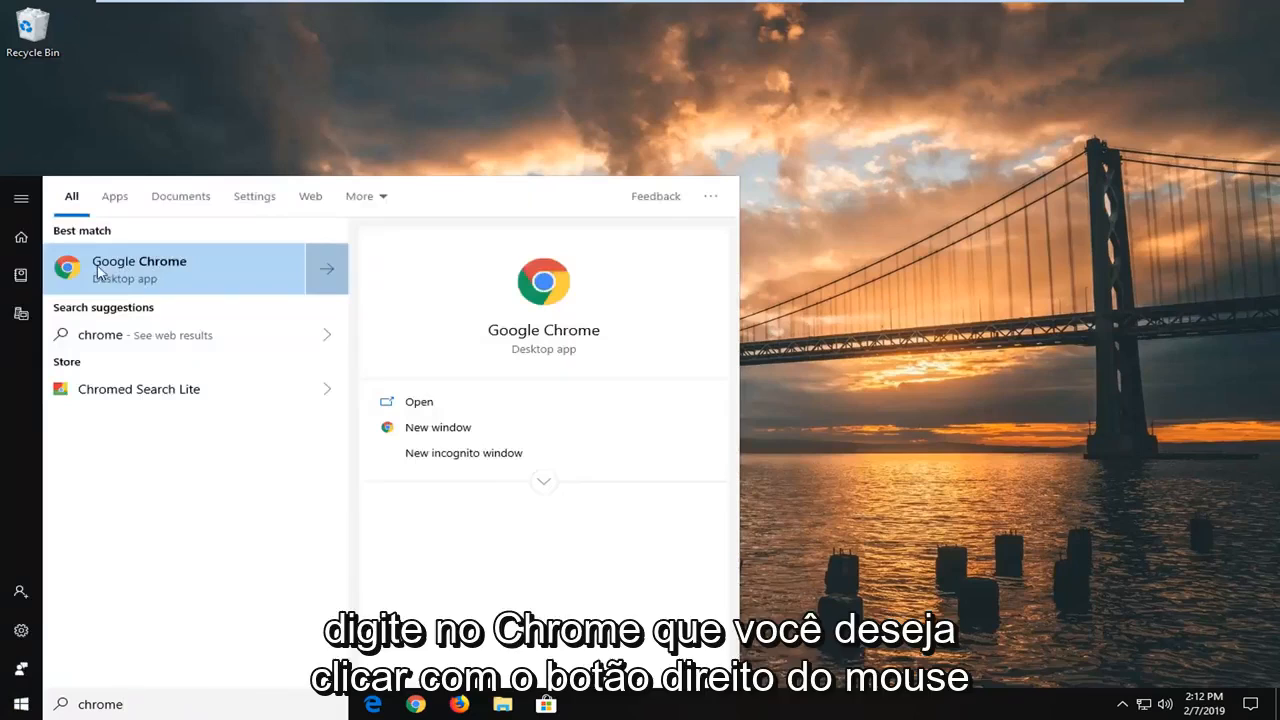
pyautogui.rightClick(140, 268)
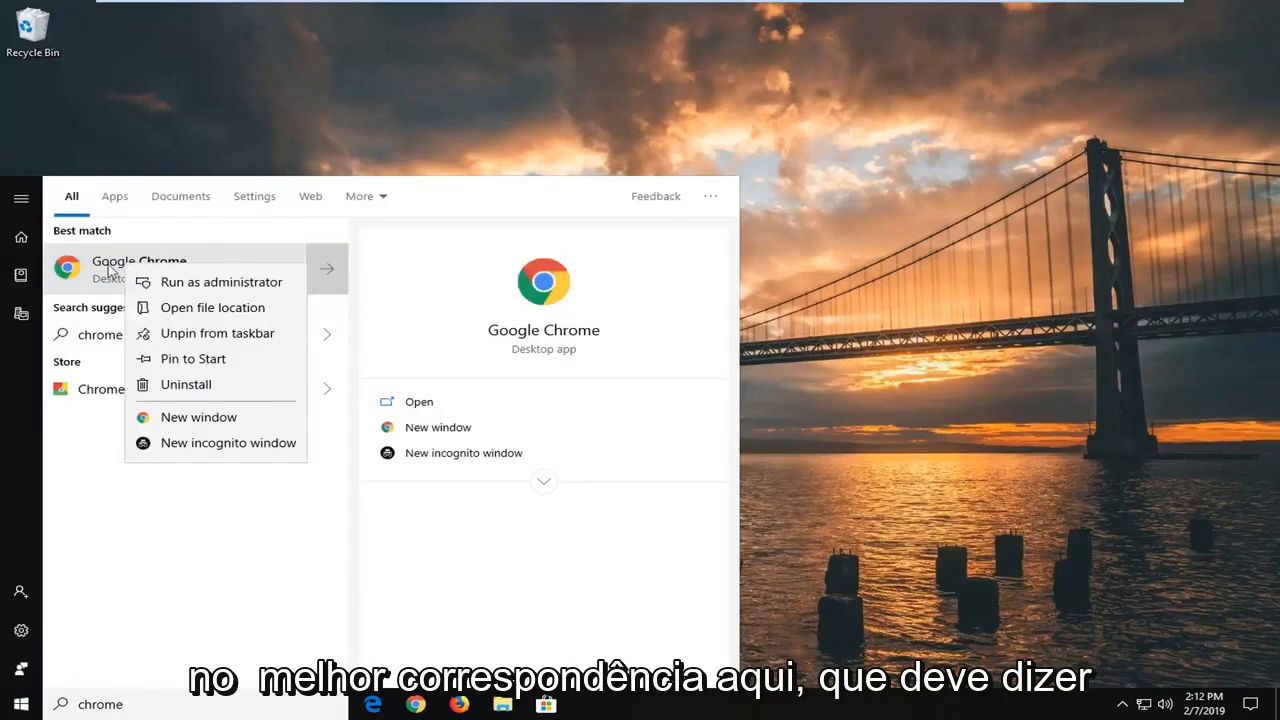
pyautogui.moveTo(212, 308)
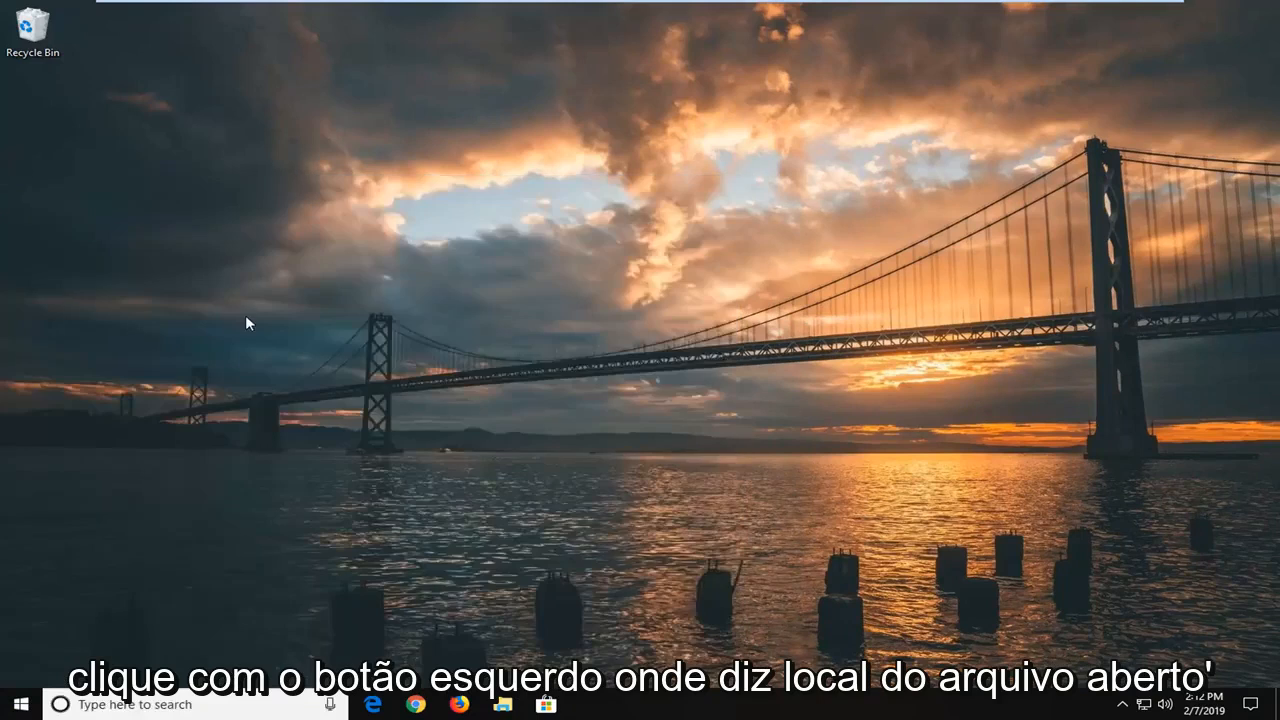
pyautogui.click(502, 704)
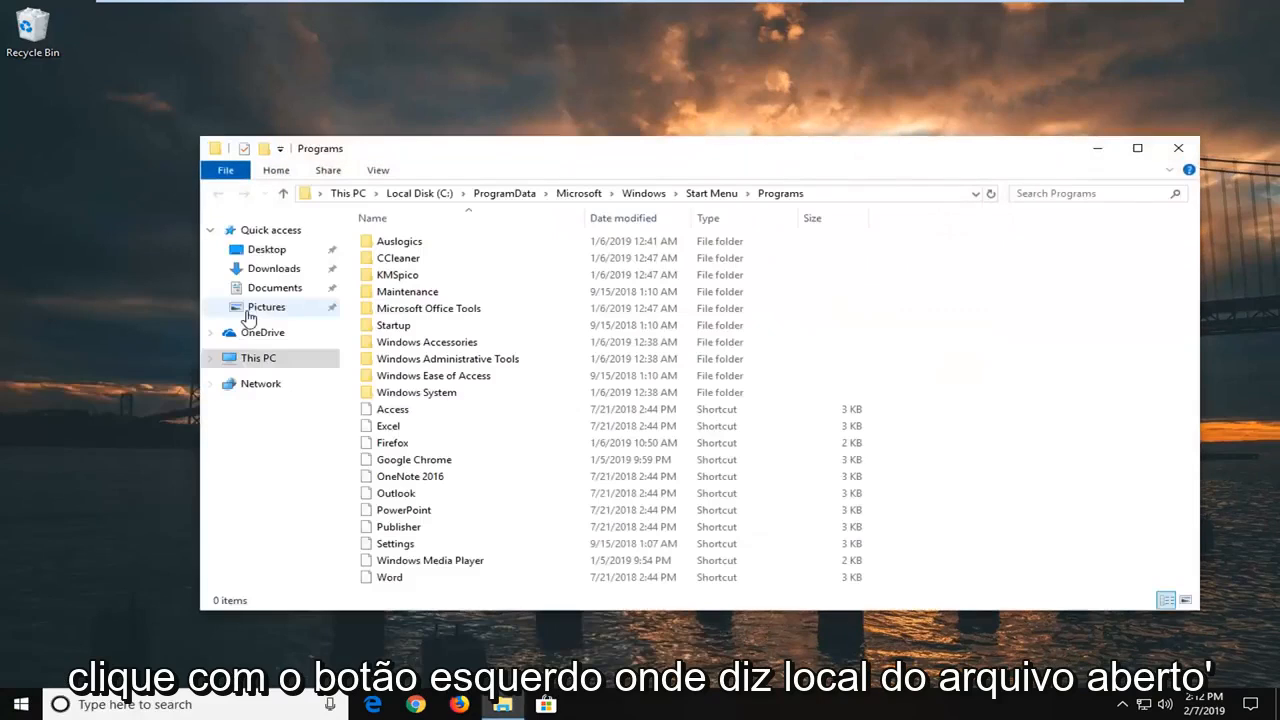
# Bring up the Google Chrome shortcut's Properties from its context menu
pyautogui.click(412, 458)
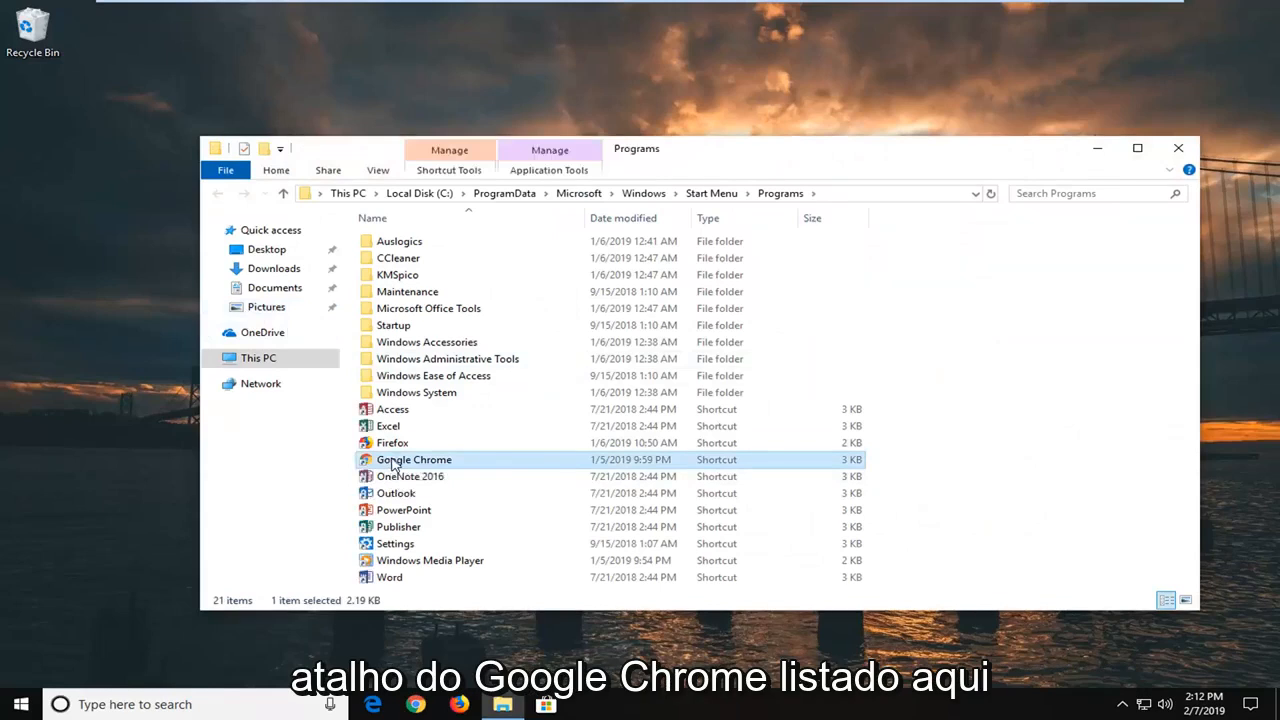
pyautogui.rightClick(414, 458)
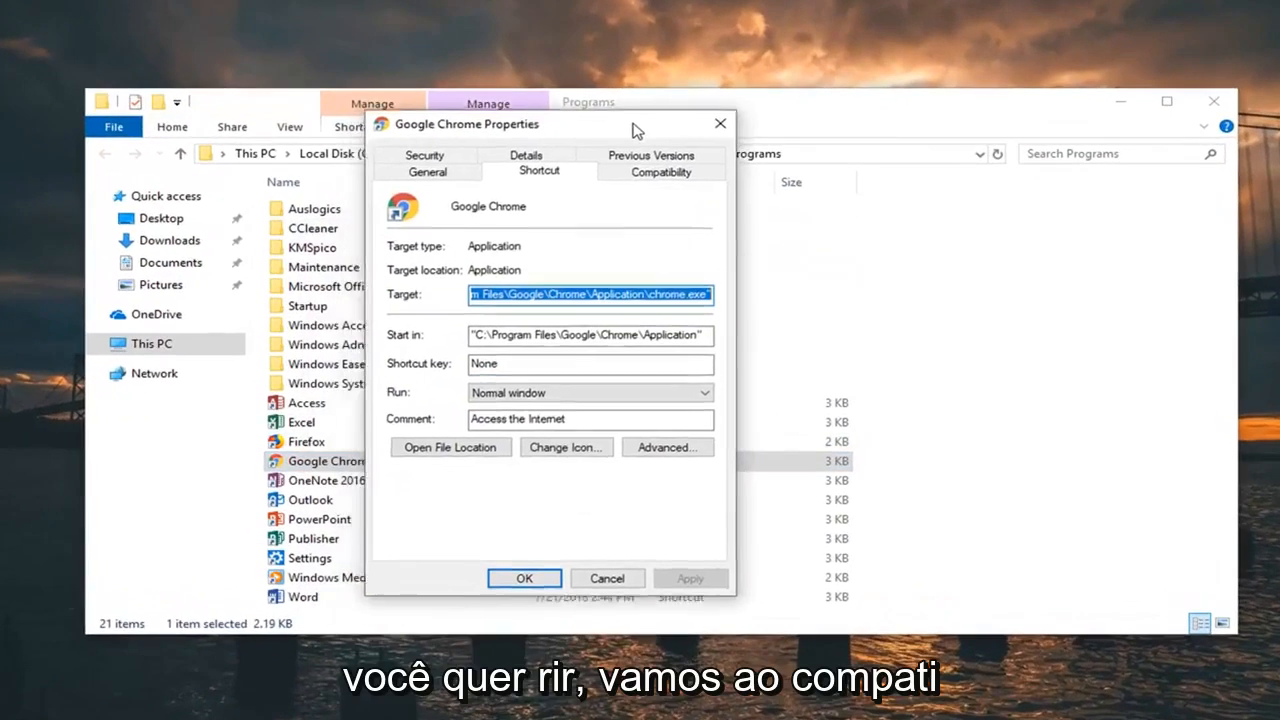
# On Compatibility, enable Reduced color mode at 8-bit (256) color and apply it
pyautogui.click(660, 170)
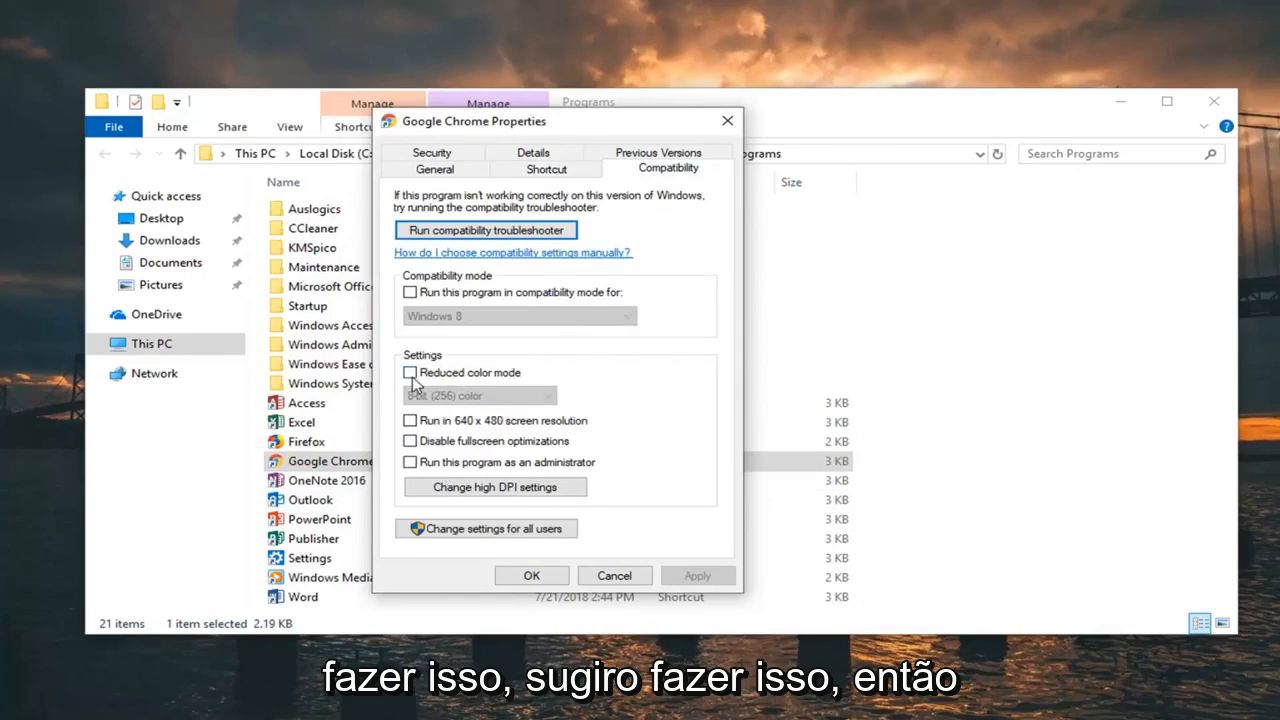
pyautogui.click(408, 372)
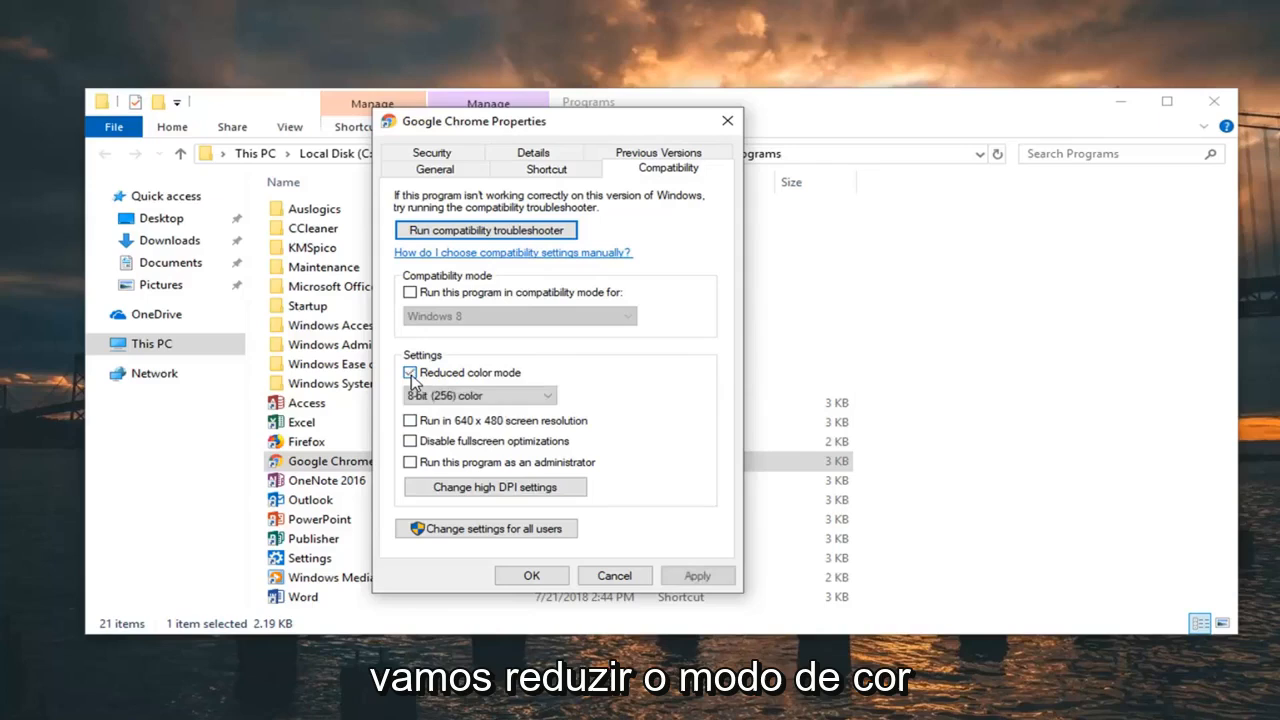
pyautogui.click(478, 396)
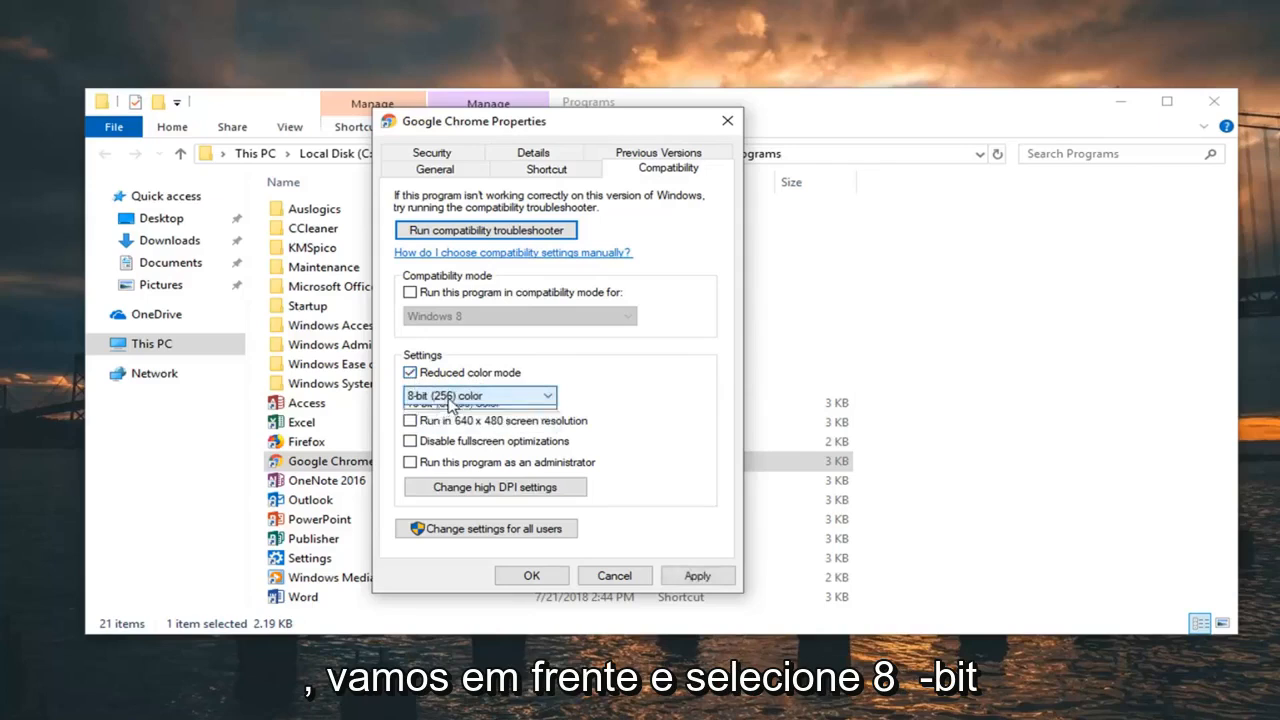
pyautogui.click(480, 396)
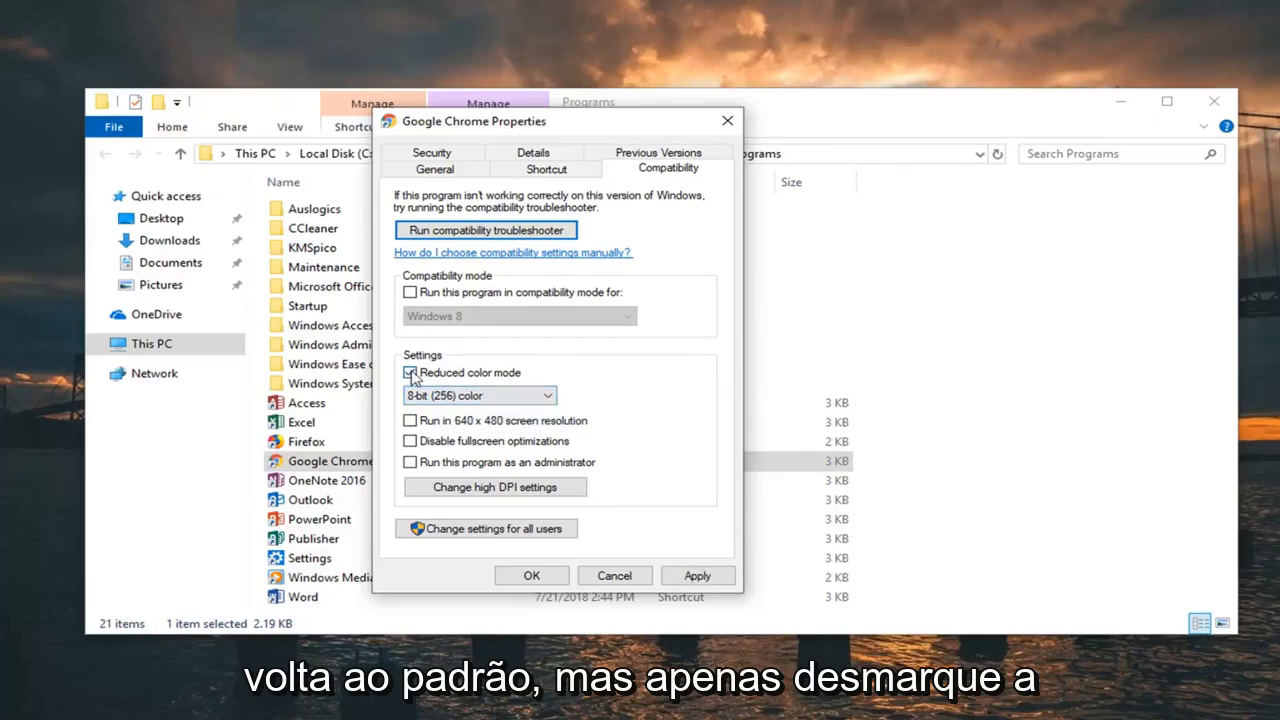
pyautogui.click(410, 372)
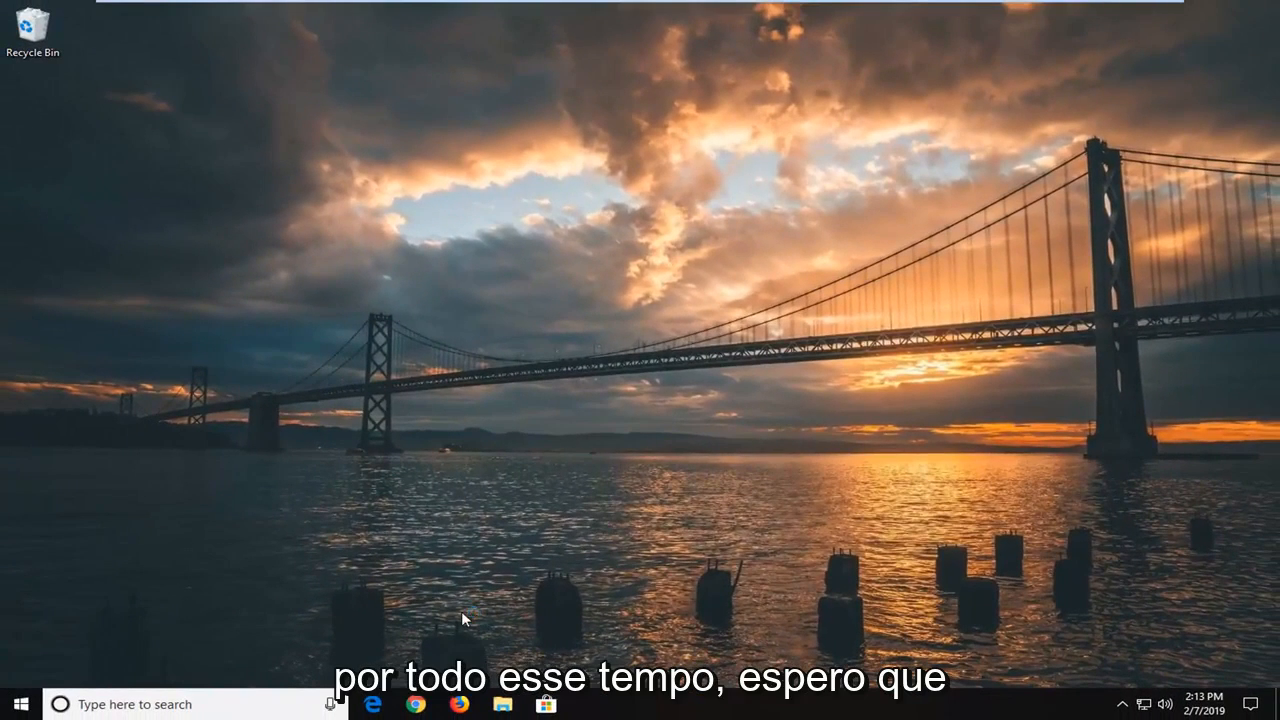
# Launch Google Chrome and maximize its New Tab window to fill the screen
pyautogui.click(414, 704)
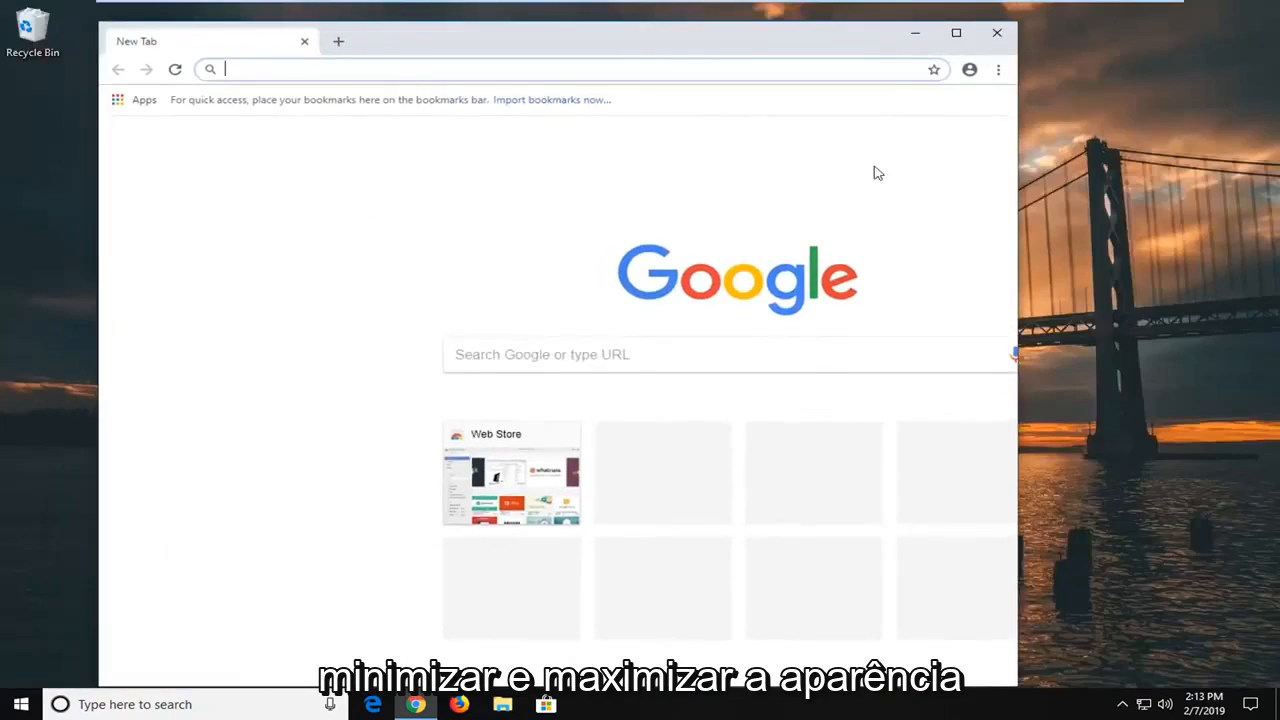
pyautogui.click(956, 32)
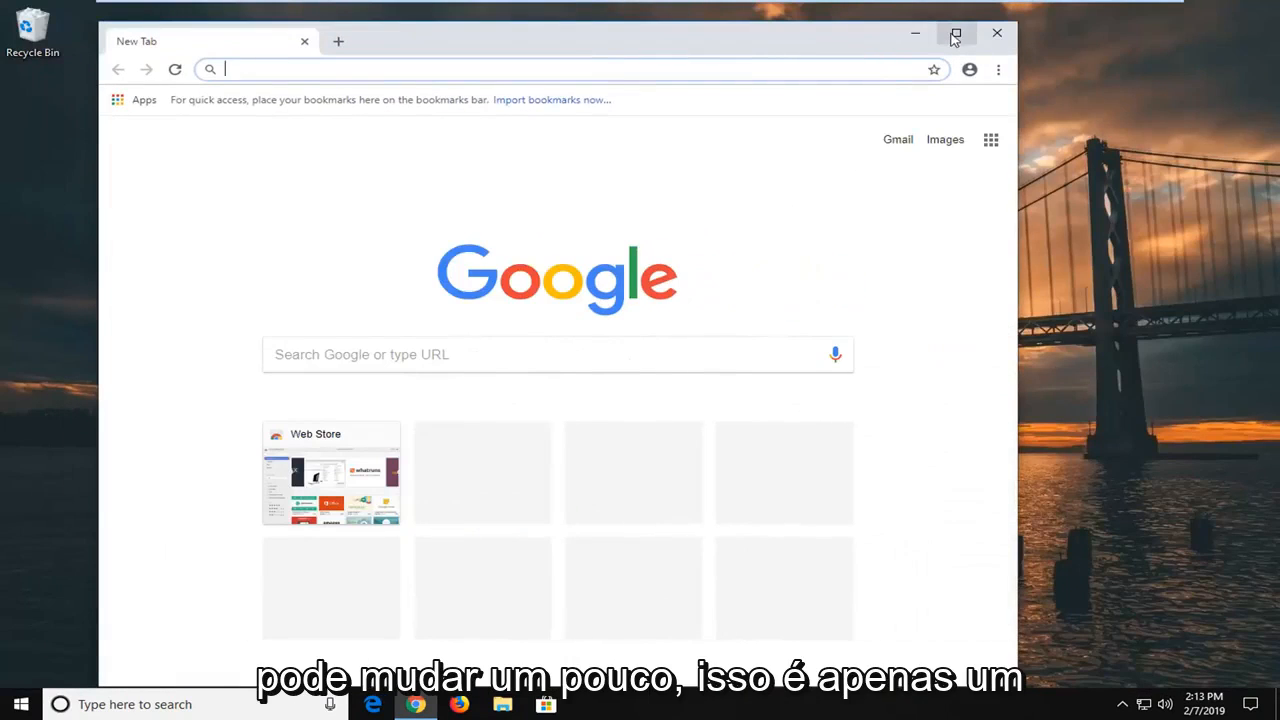
pyautogui.click(956, 32)
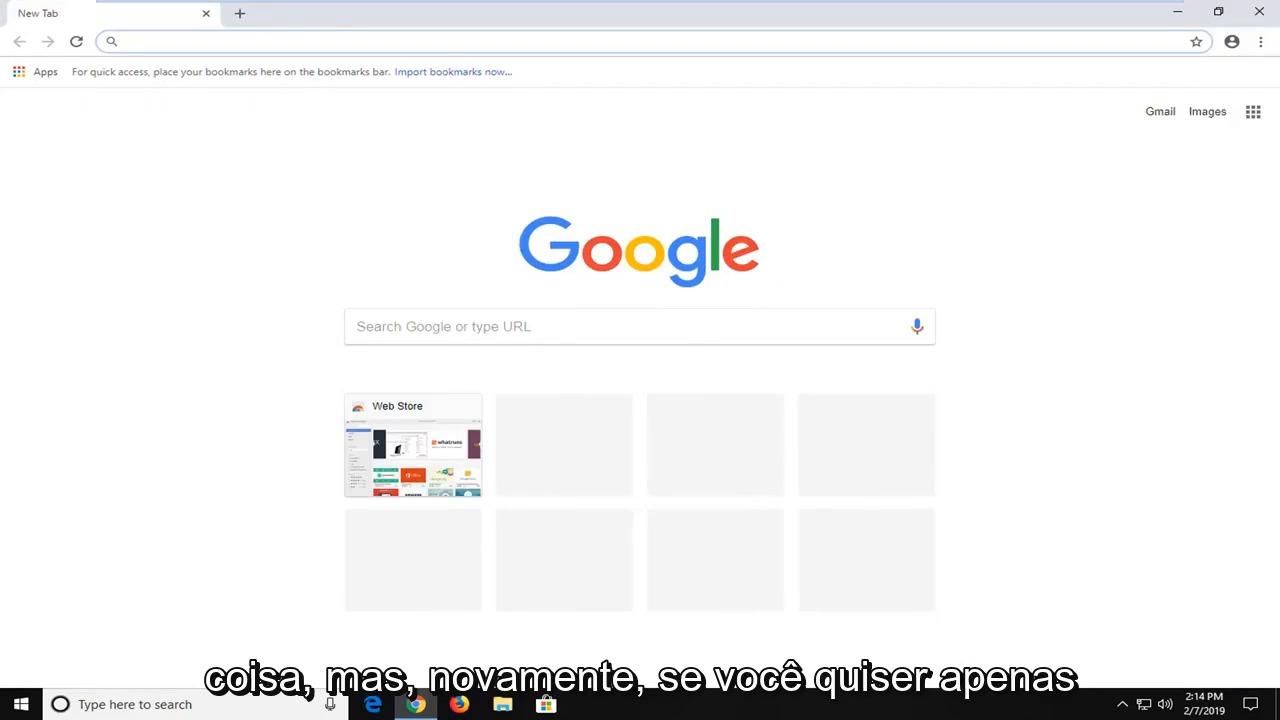
pyautogui.moveTo(688, 148)
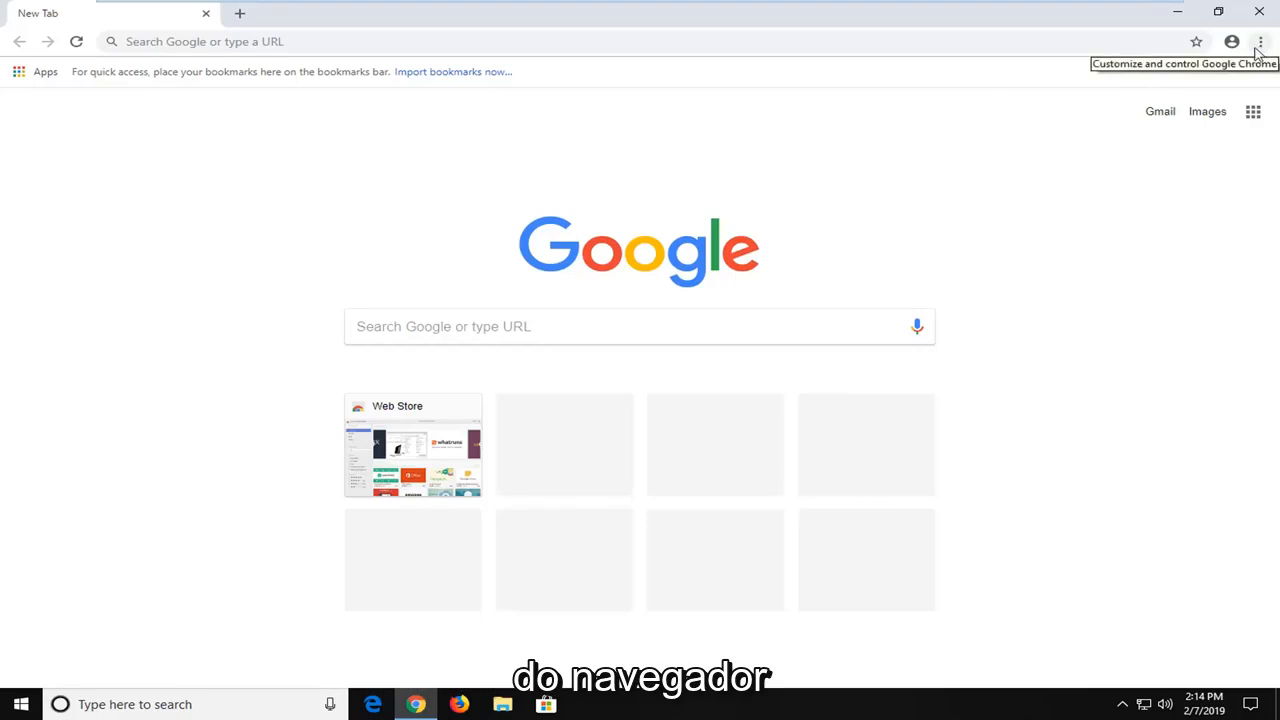
# Go to Chrome Settings, look at Customize fonts, return and expand the Advanced section
pyautogui.click(1260, 40)
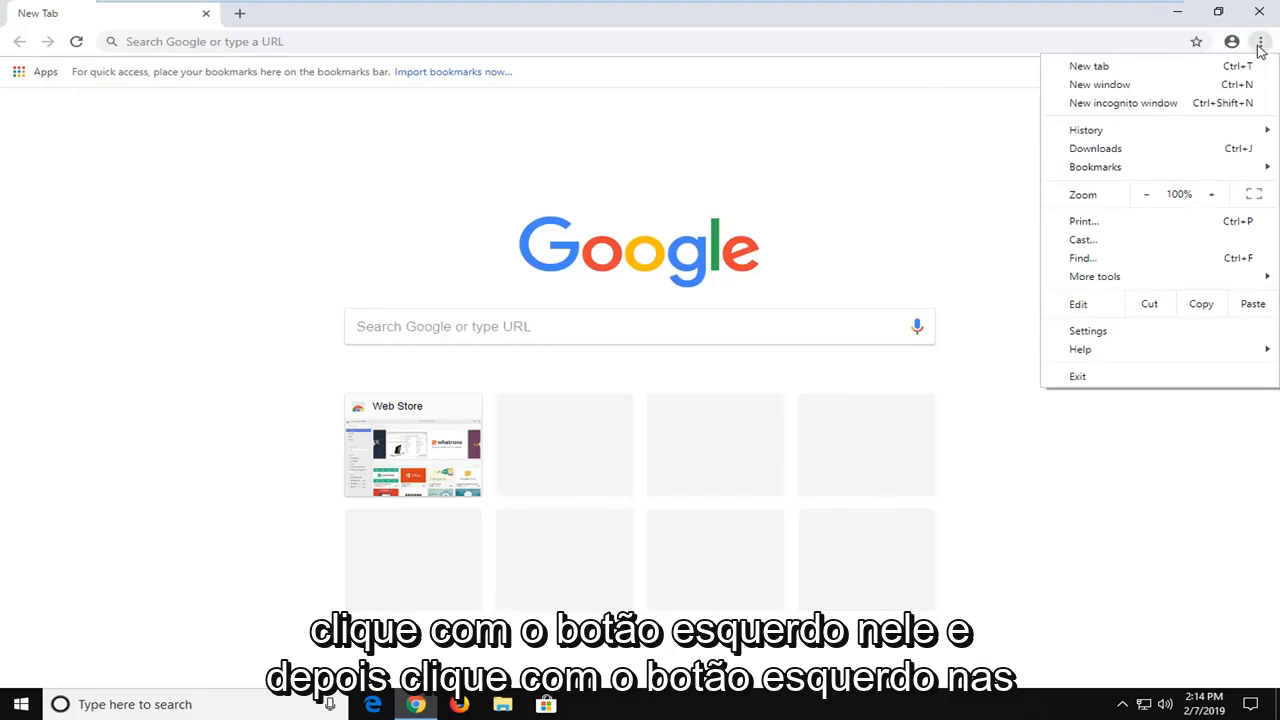
pyautogui.click(1088, 332)
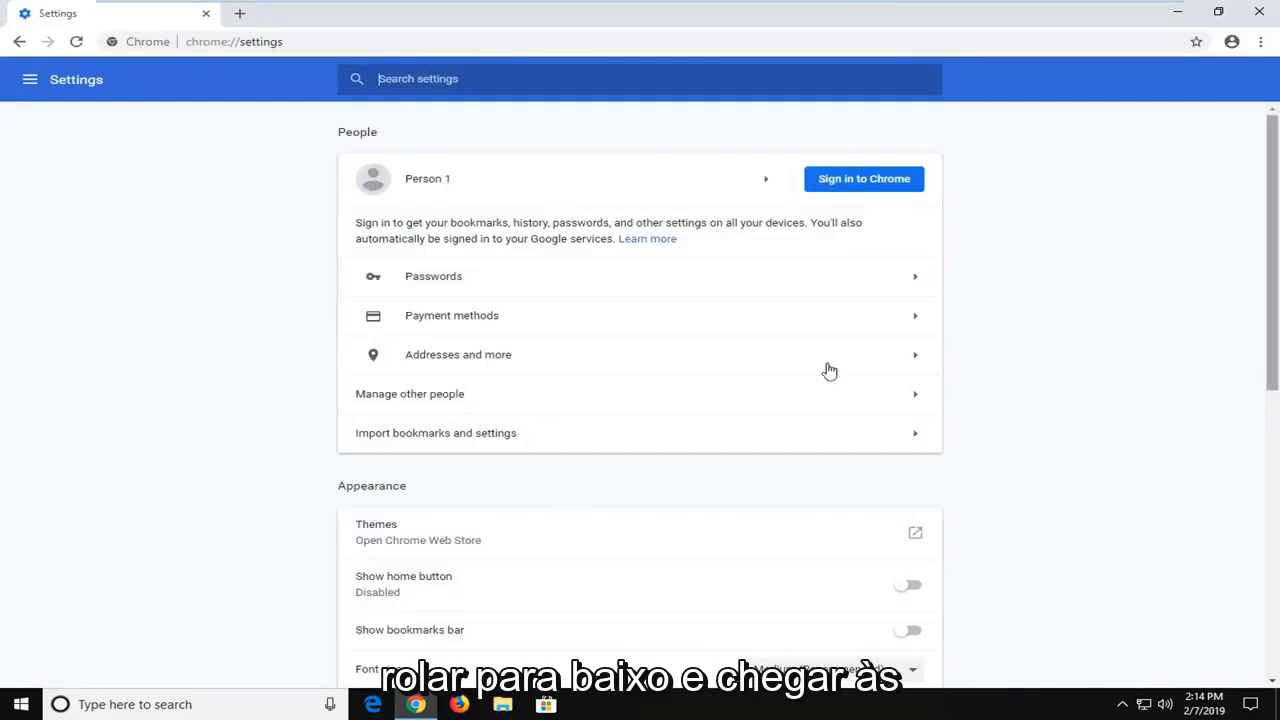
pyautogui.scroll(-3)
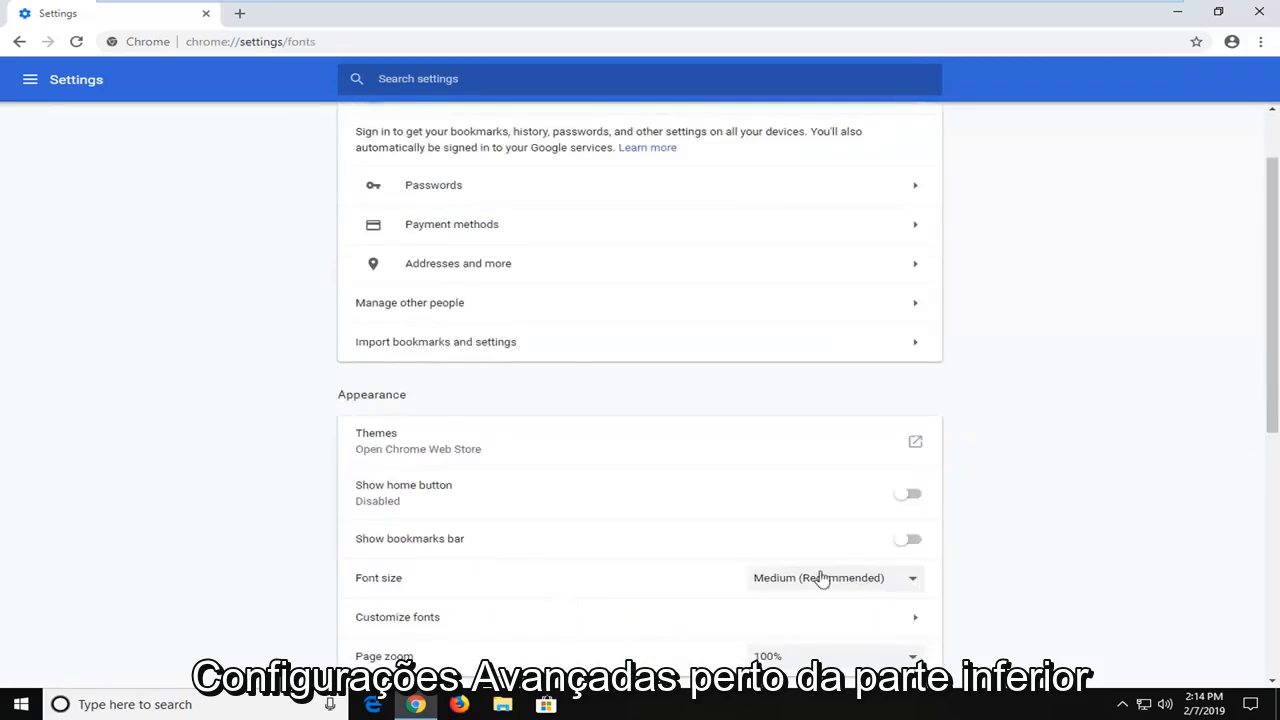
pyautogui.click(396, 616)
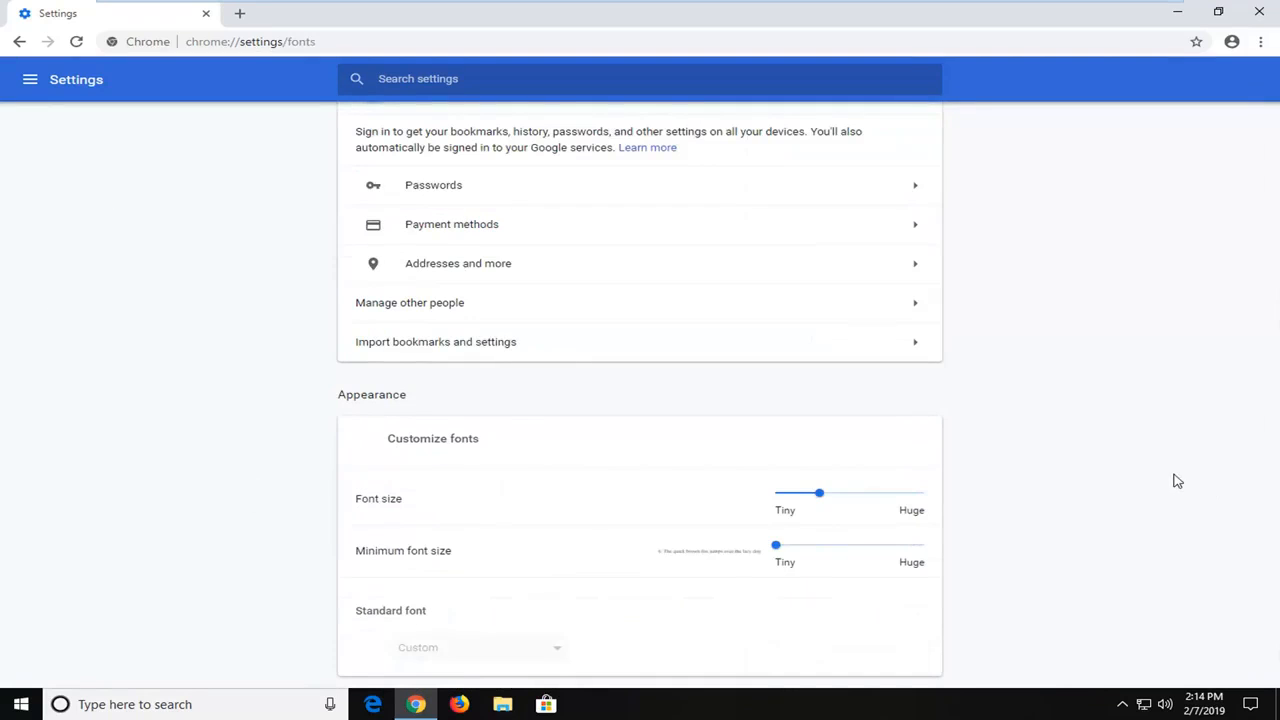
pyautogui.scroll(-3)
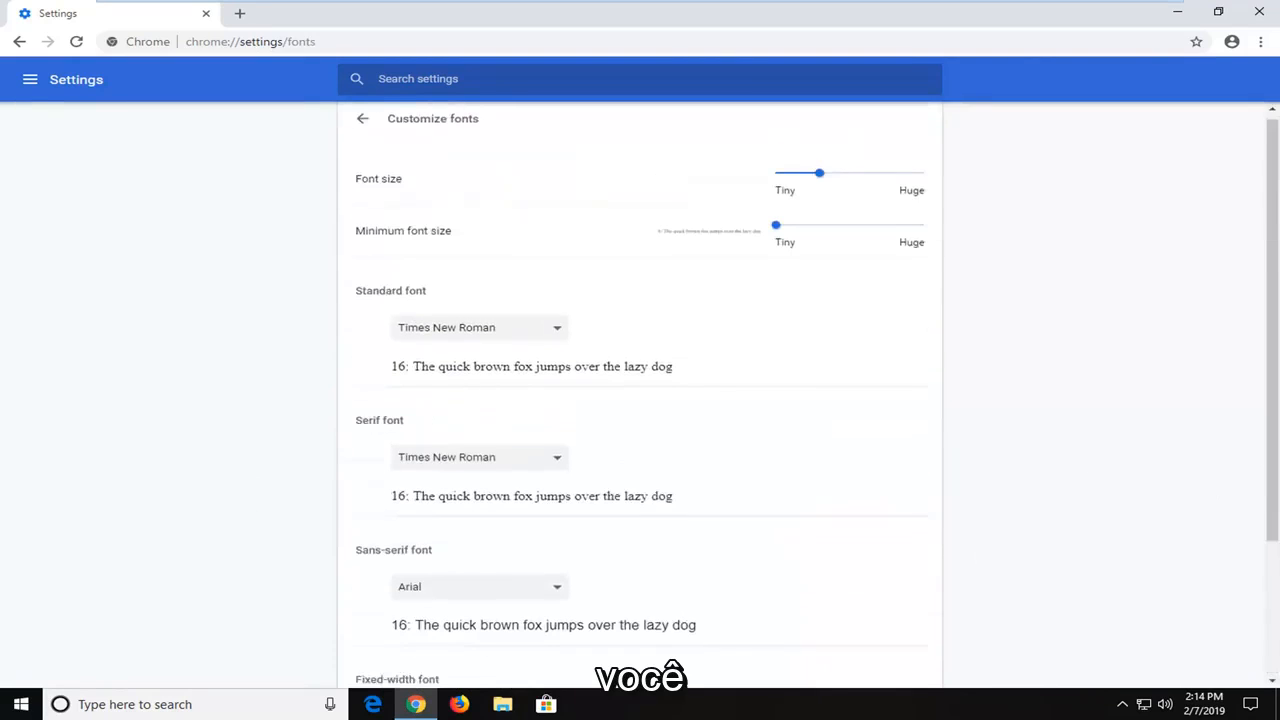
pyautogui.click(362, 124)
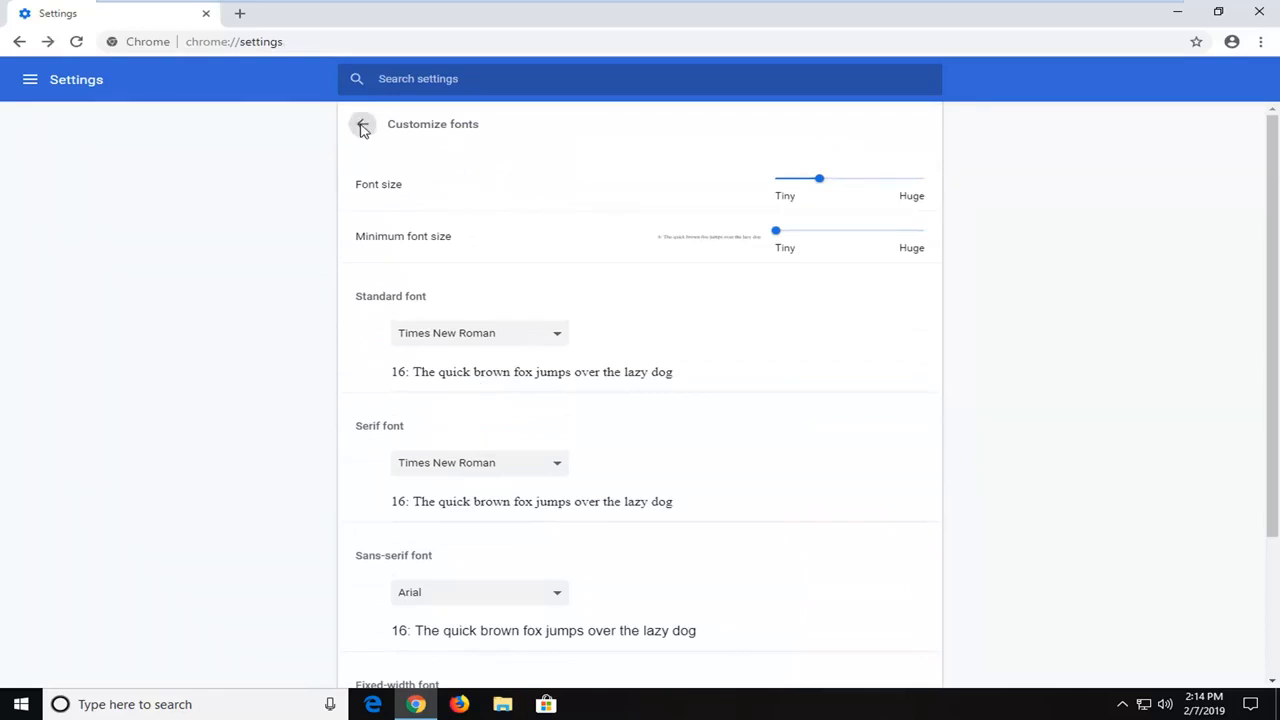
pyautogui.click(362, 124)
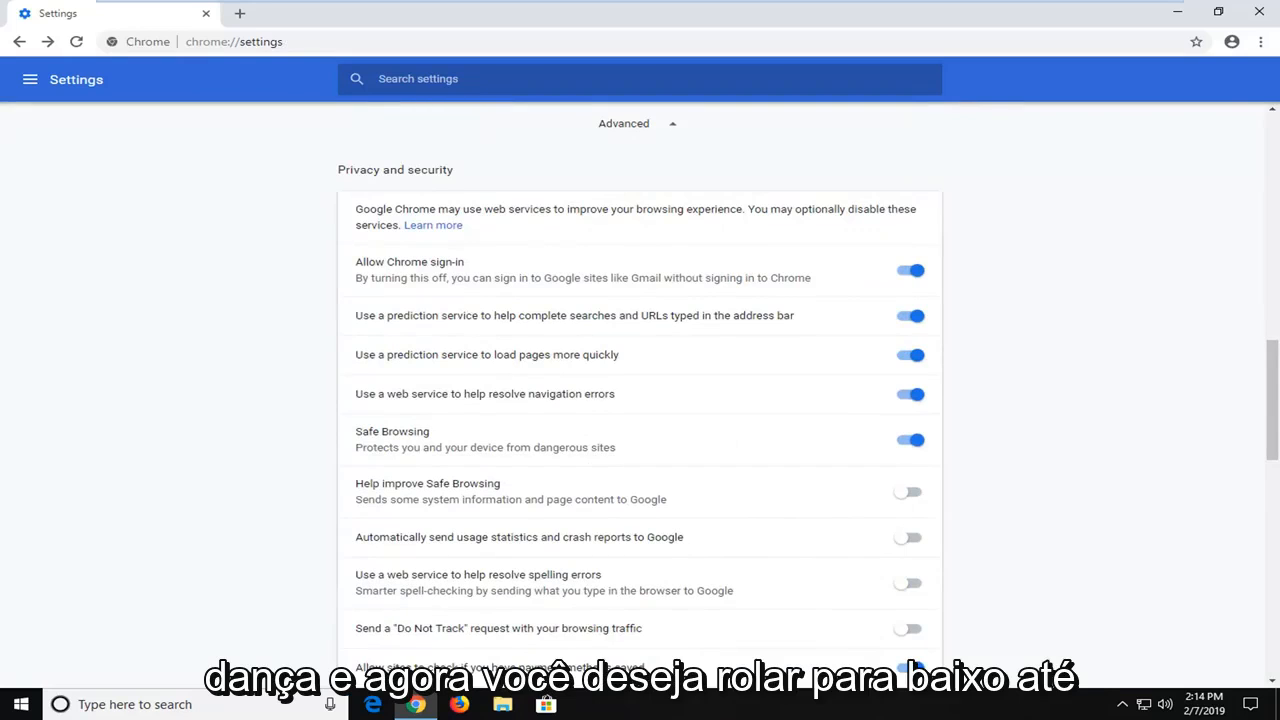
# Under System, switch off 'Use hardware acceleration when available' and relaunch Chrome
pyautogui.scroll(-3)
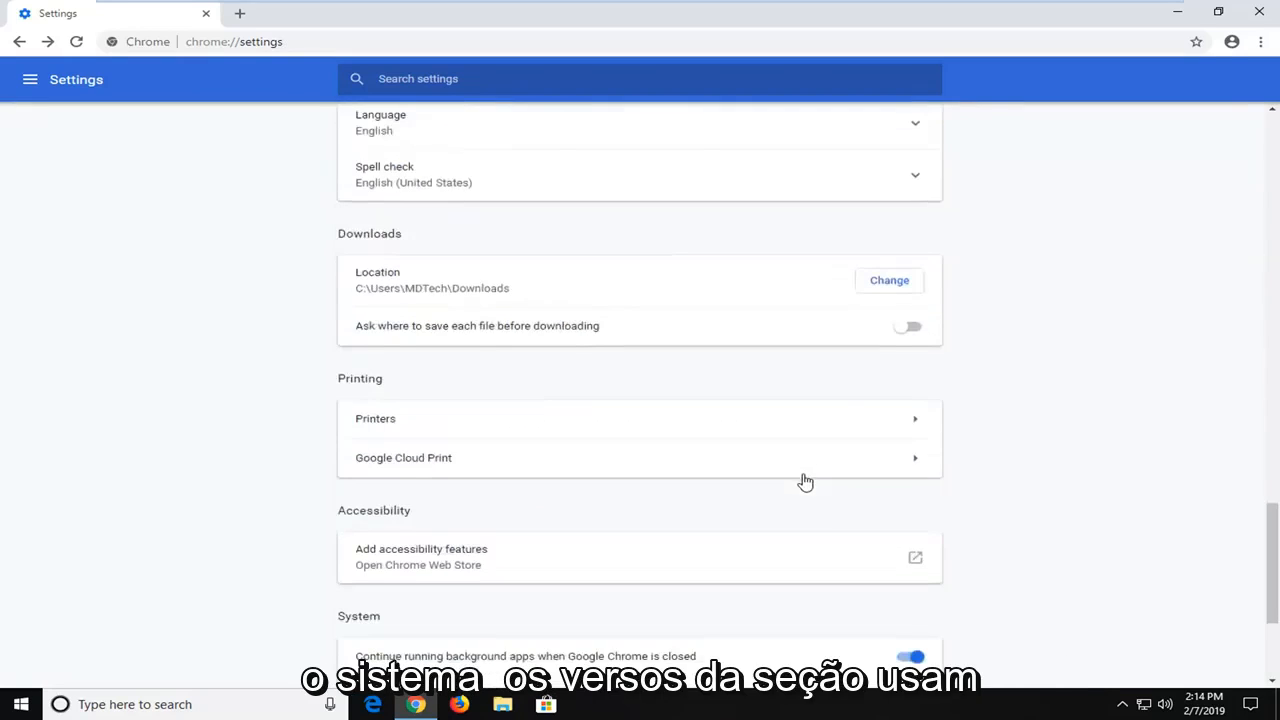
pyautogui.scroll(-3)
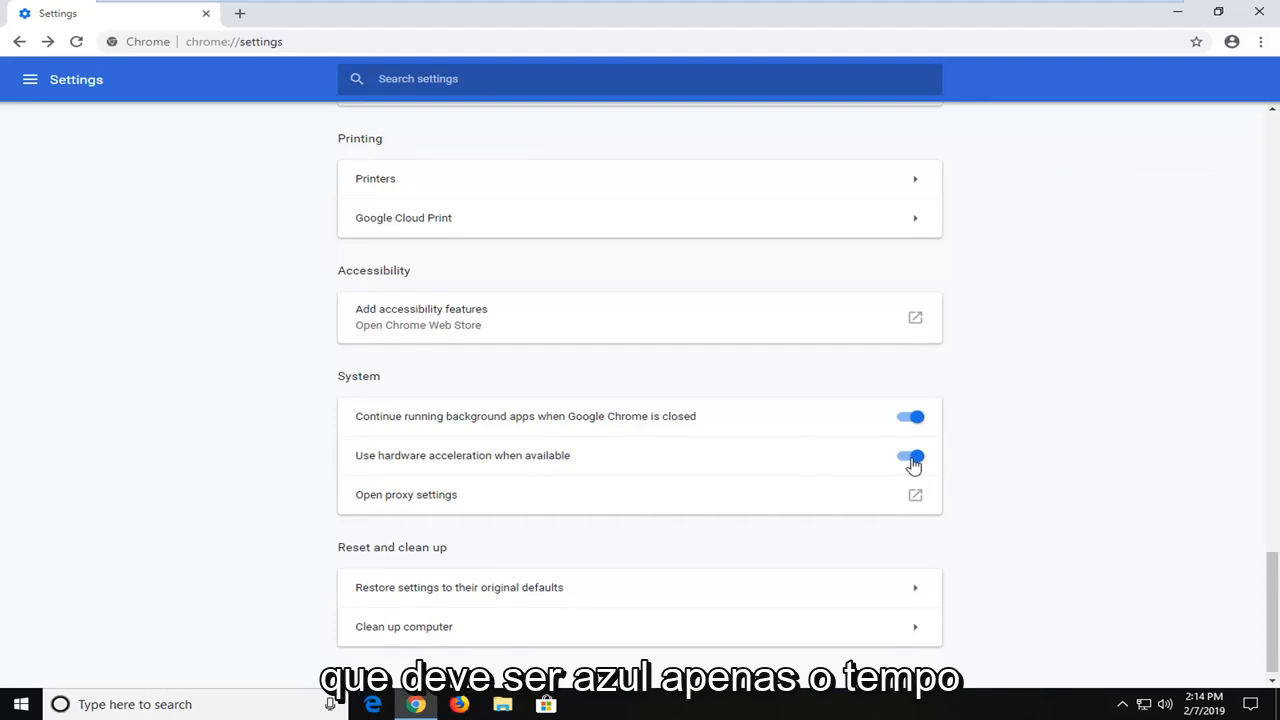
pyautogui.click(908, 456)
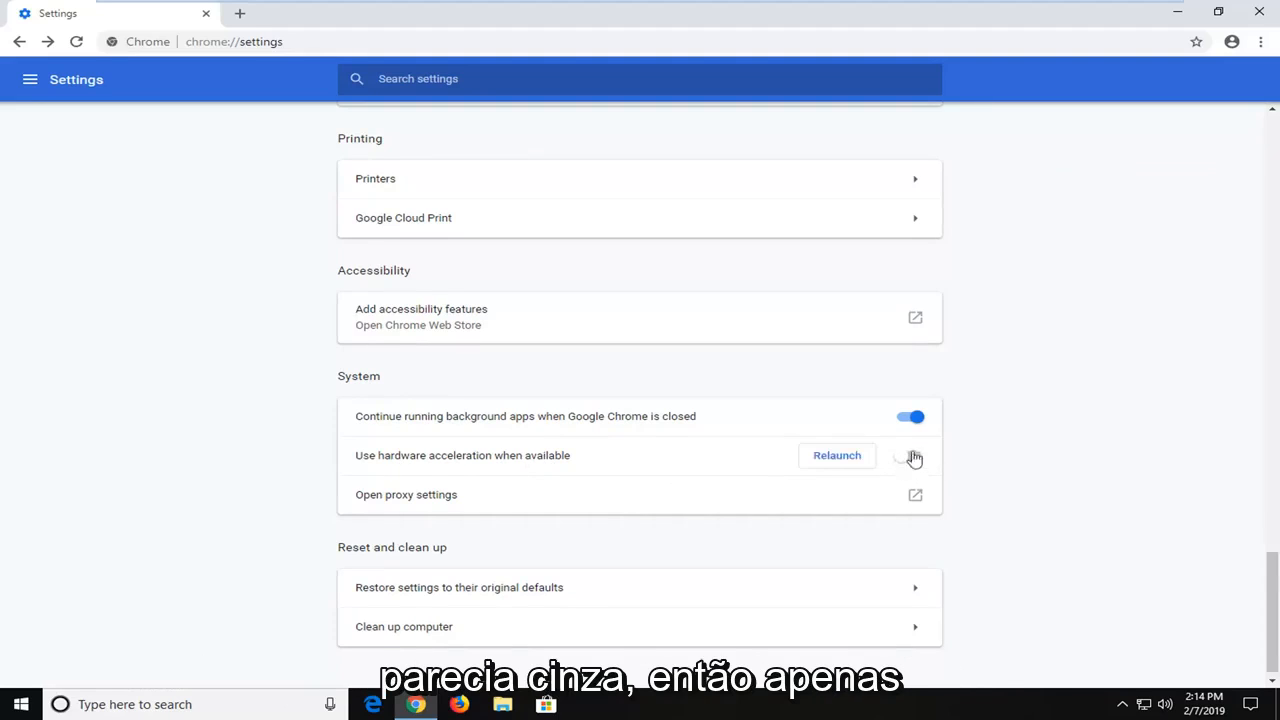
pyautogui.click(908, 456)
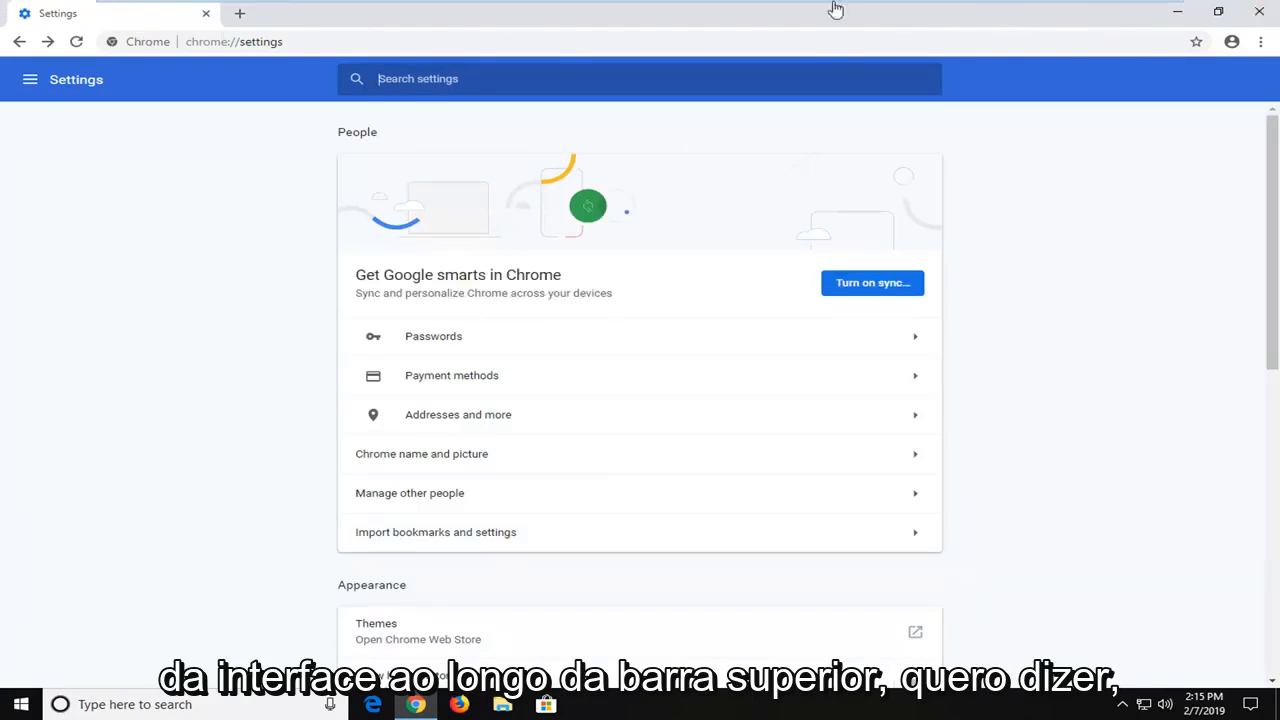
pyautogui.moveTo(738, 180)
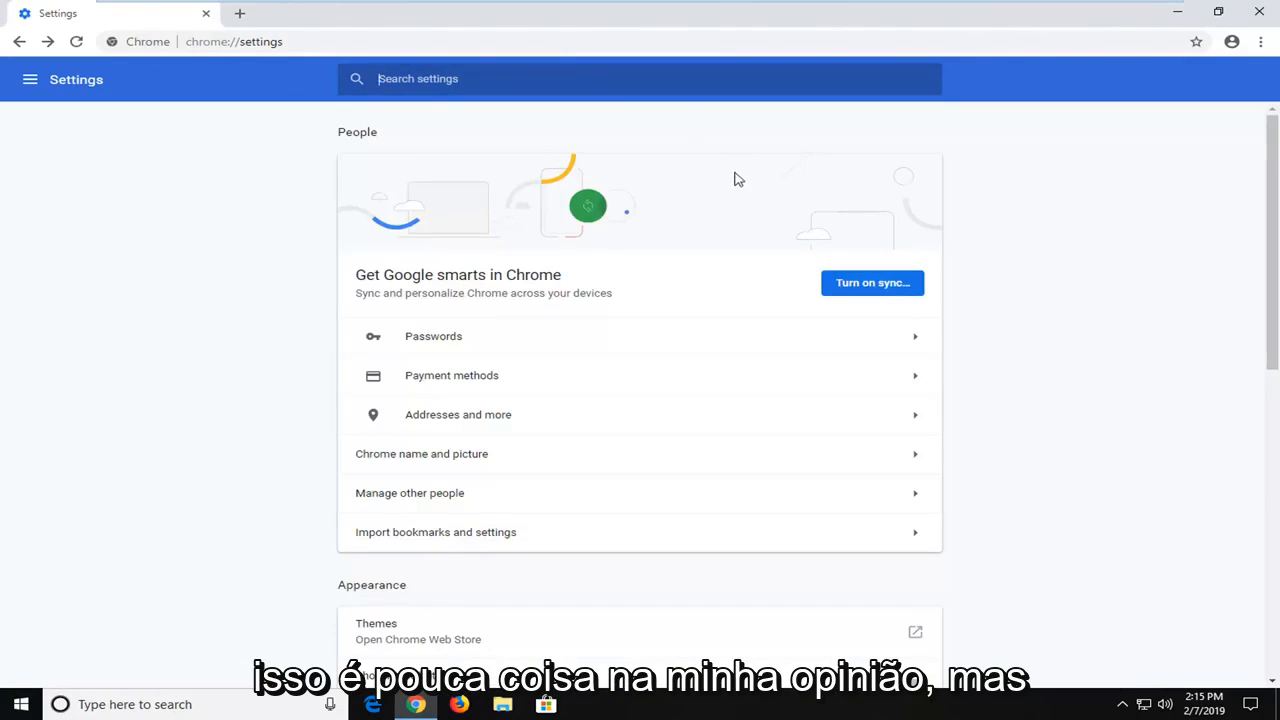
pyautogui.moveTo(220, 140)
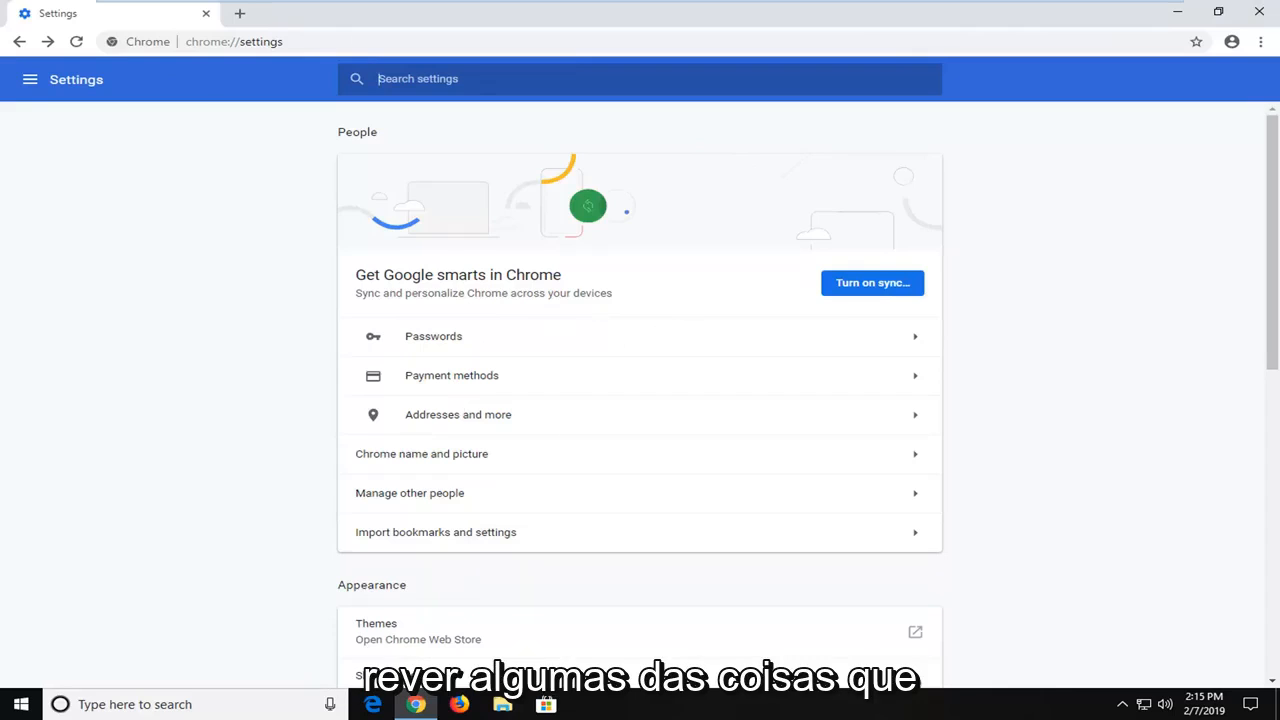
pyautogui.moveTo(596, 332)
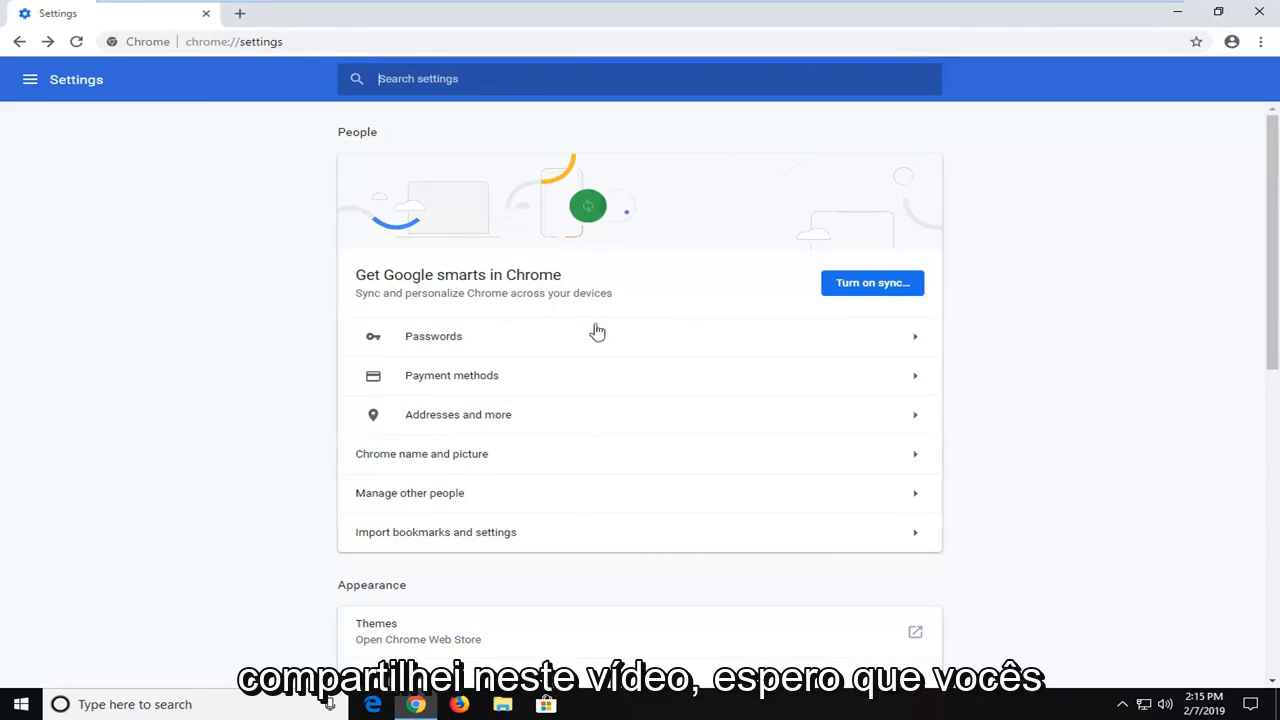
pyautogui.scroll(-3)
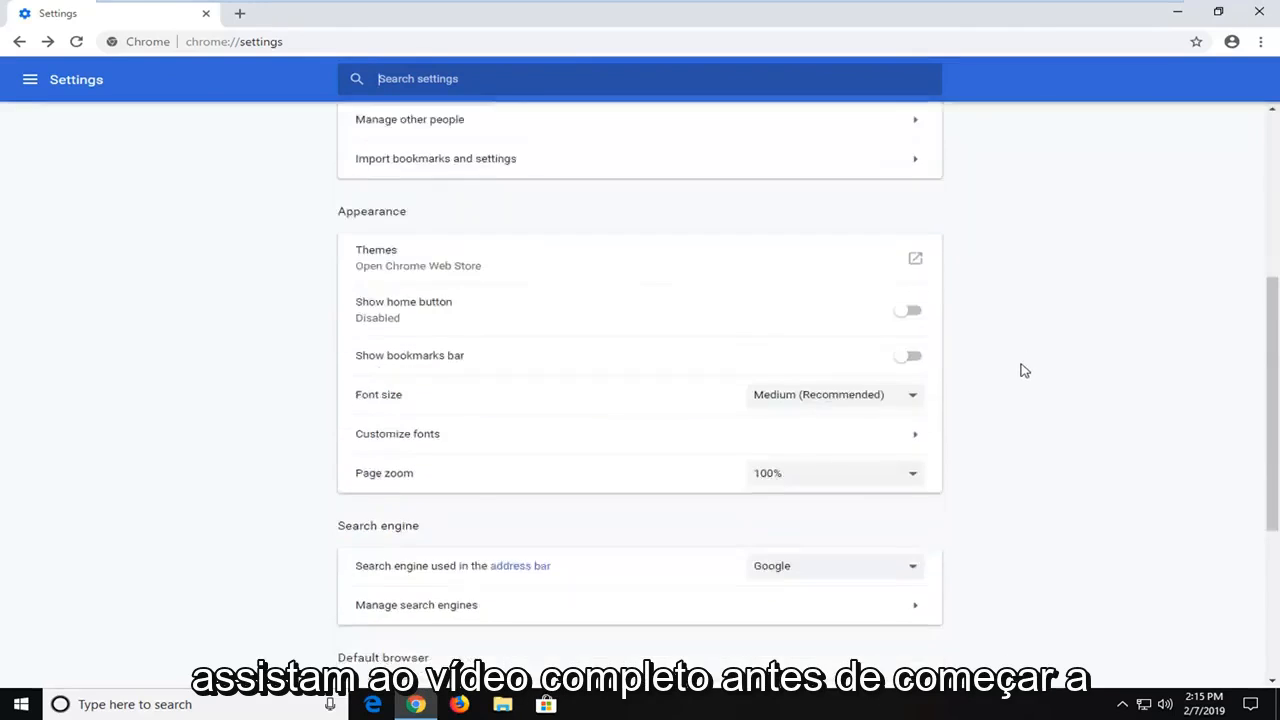
pyautogui.scroll(-3)
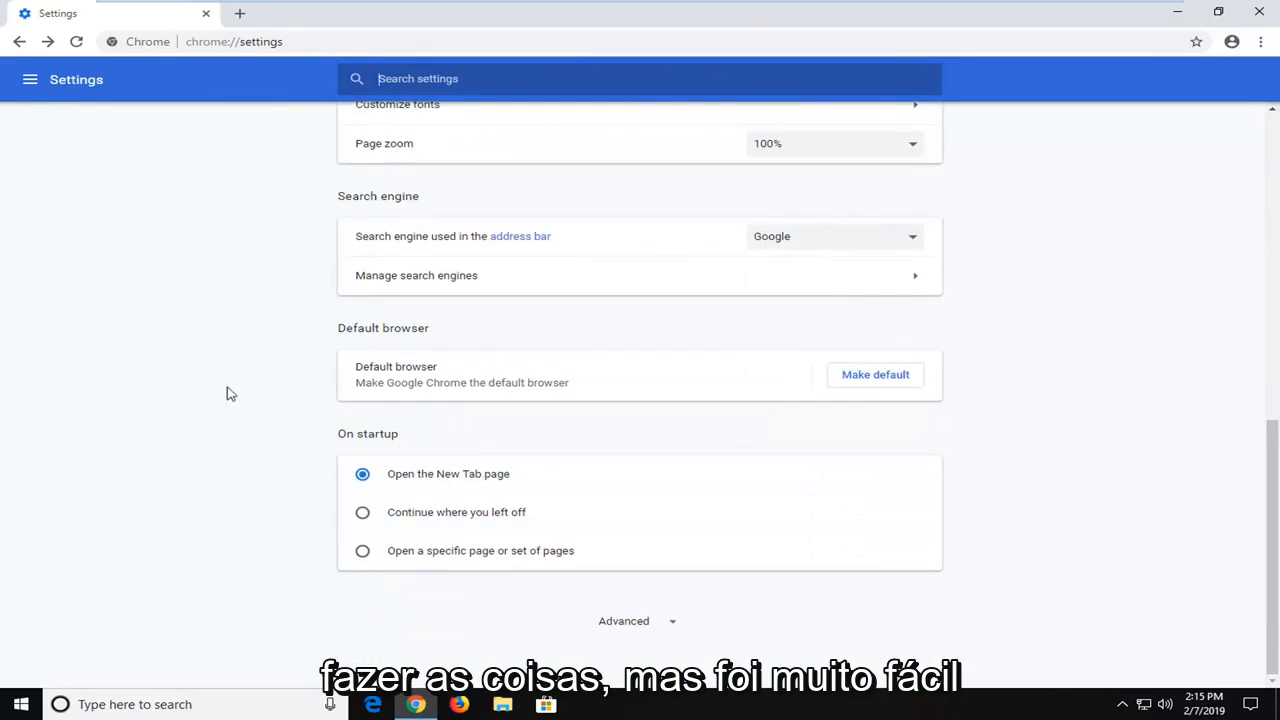
pyautogui.moveTo(184, 422)
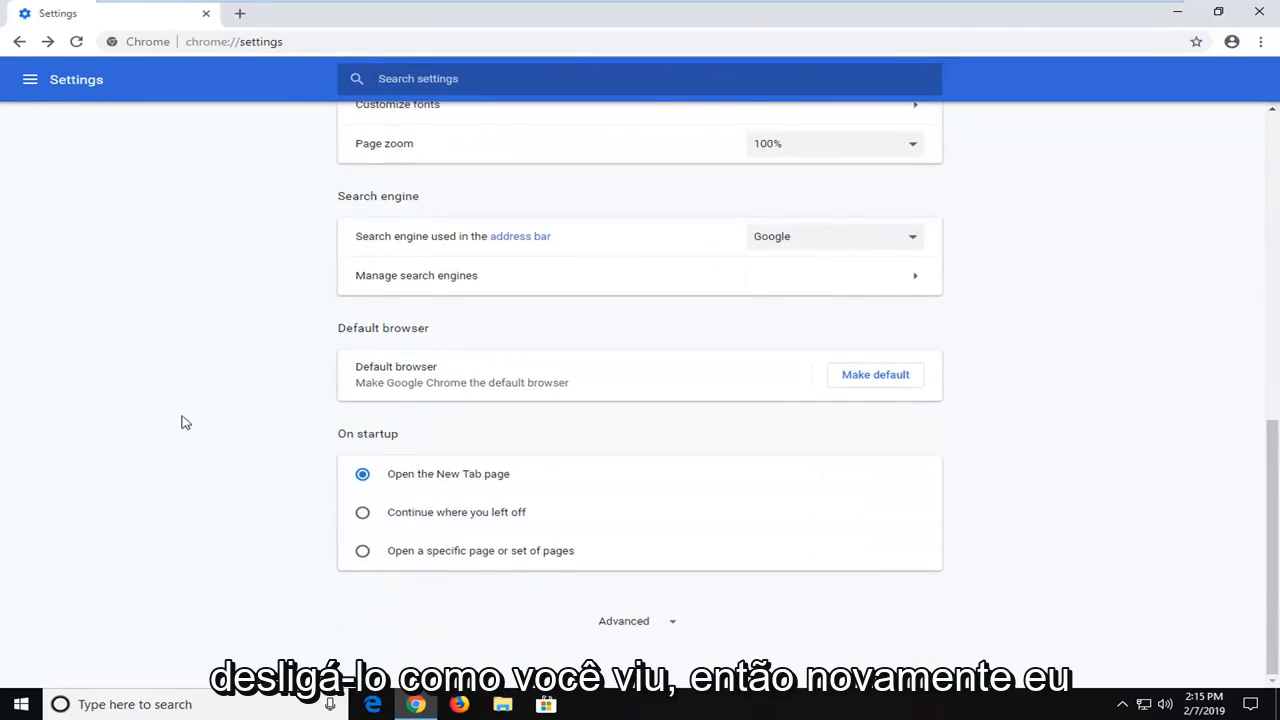
pyautogui.moveTo(1116, 276)
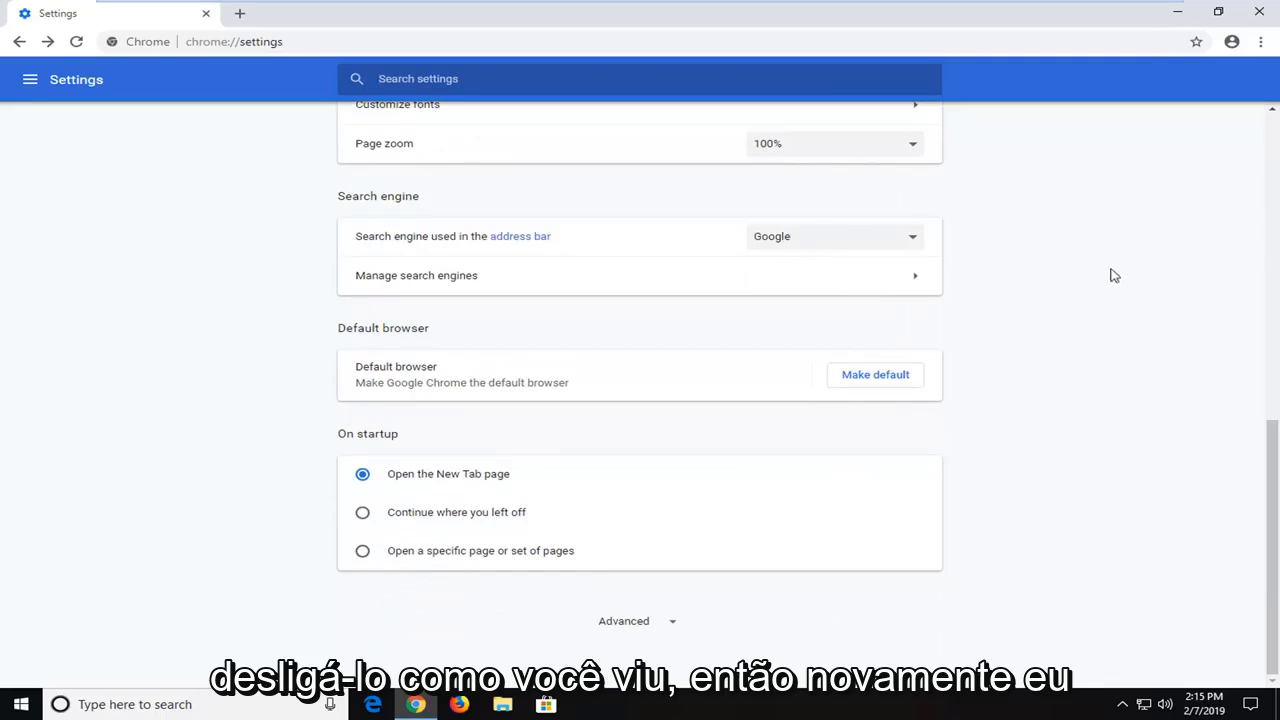